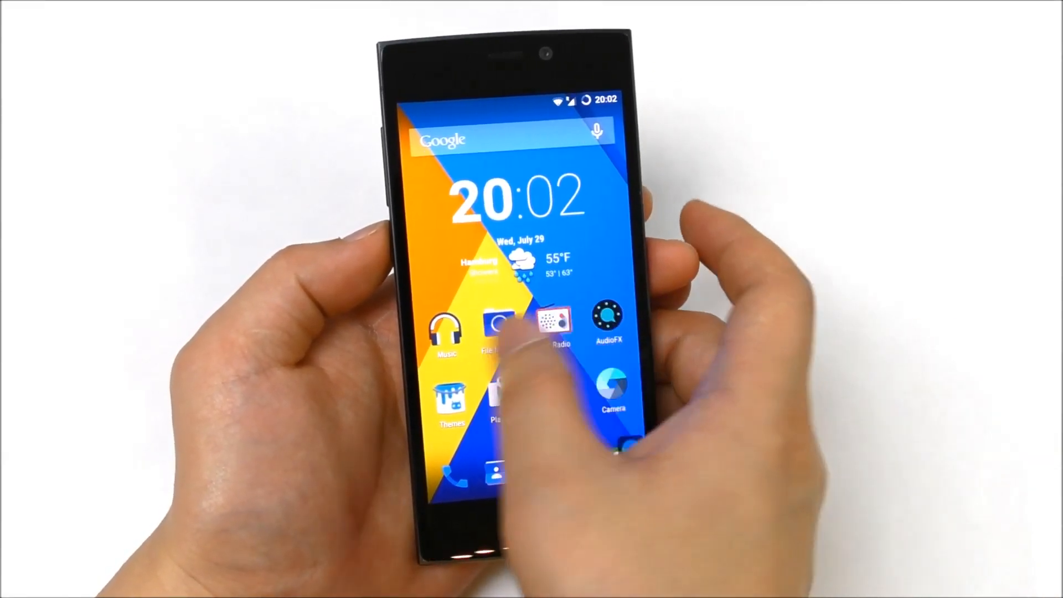
# Swipe left across two home pages before bringing up the editing overview.
pyautogui.hscroll(-3)
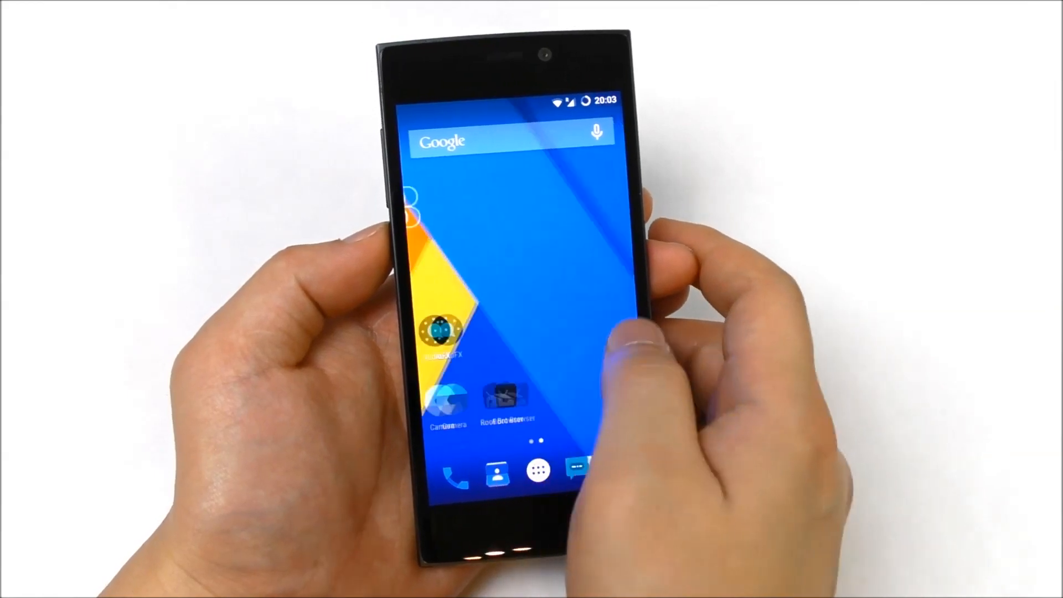
pyautogui.hscroll(-3)
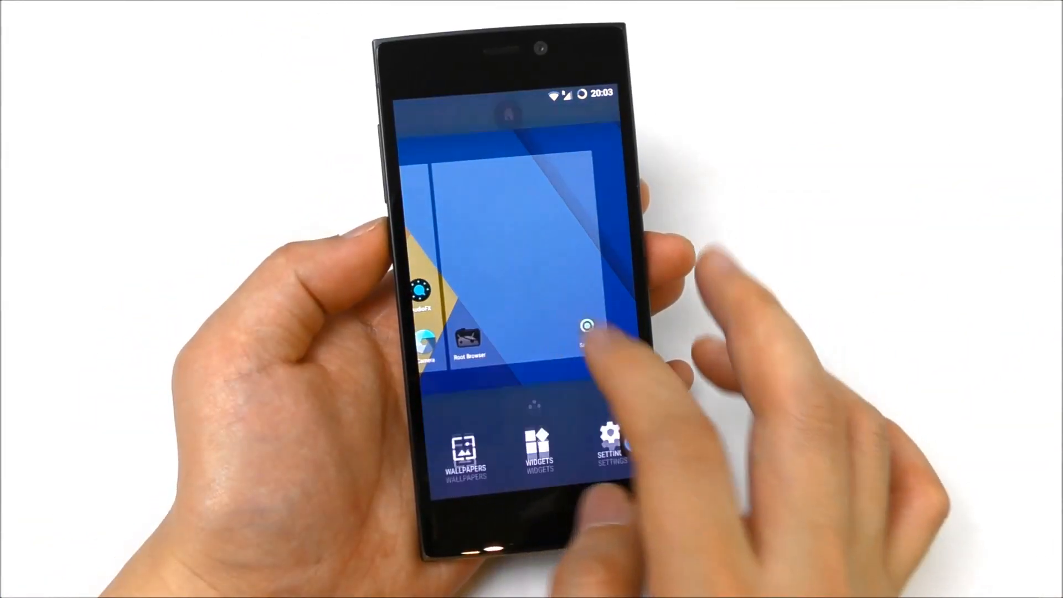
# Tap the home page preview to exit the overview back to the clock and weather home screen.
pyautogui.click(540, 450)
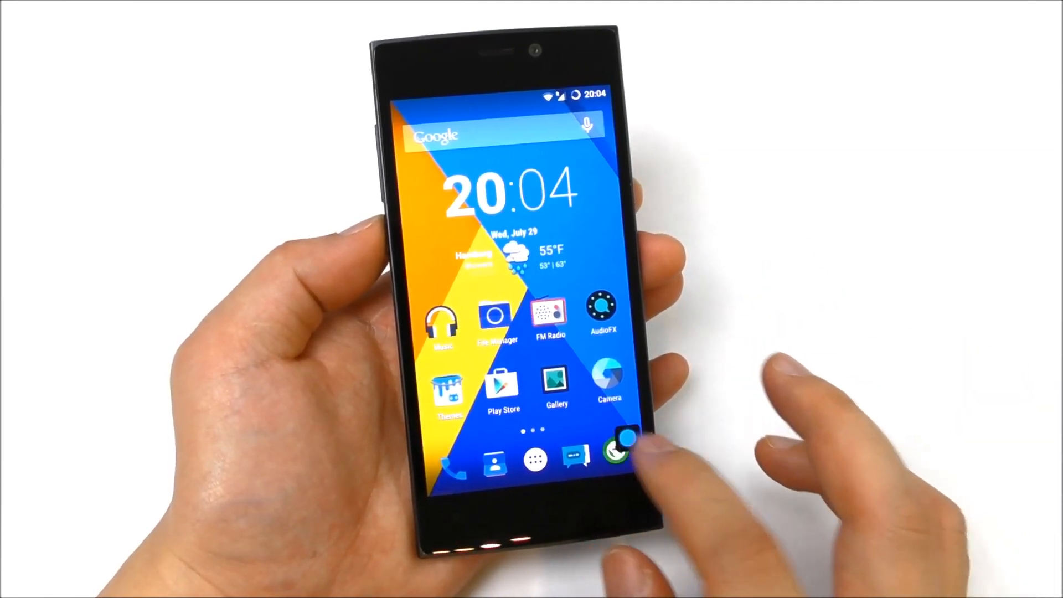
# Visit launcher settings, return home via the floating assistant, and reopen the editing overview.
pyautogui.click(622, 441)
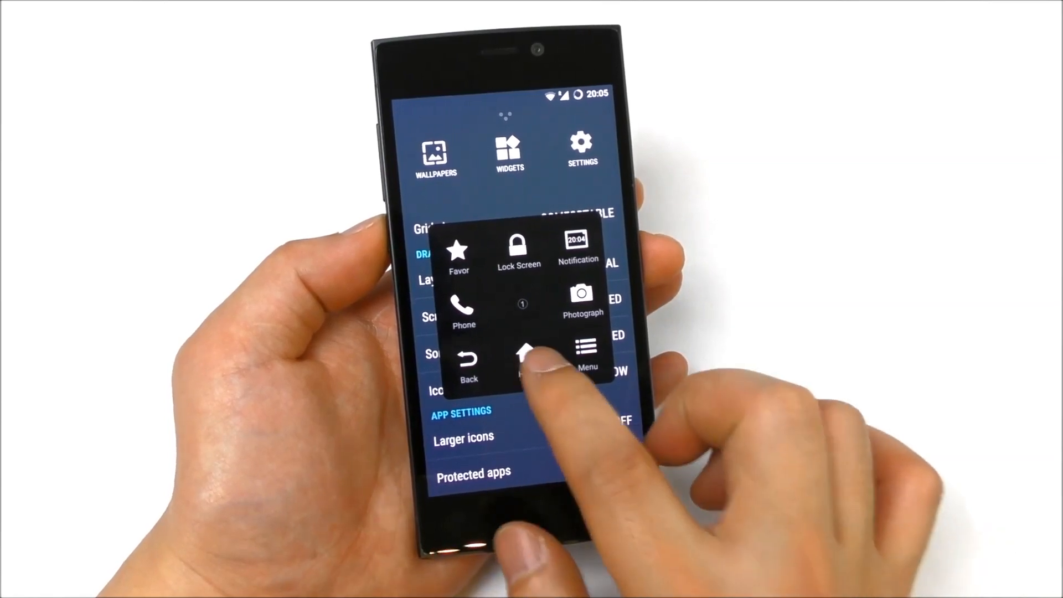
pyautogui.click(521, 355)
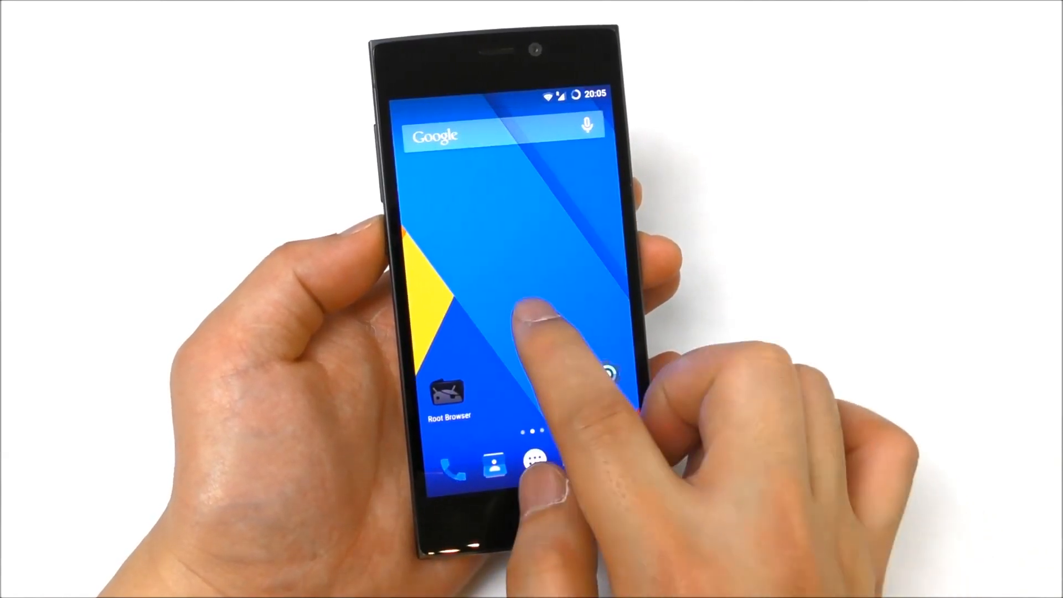
pyautogui.click(529, 333)
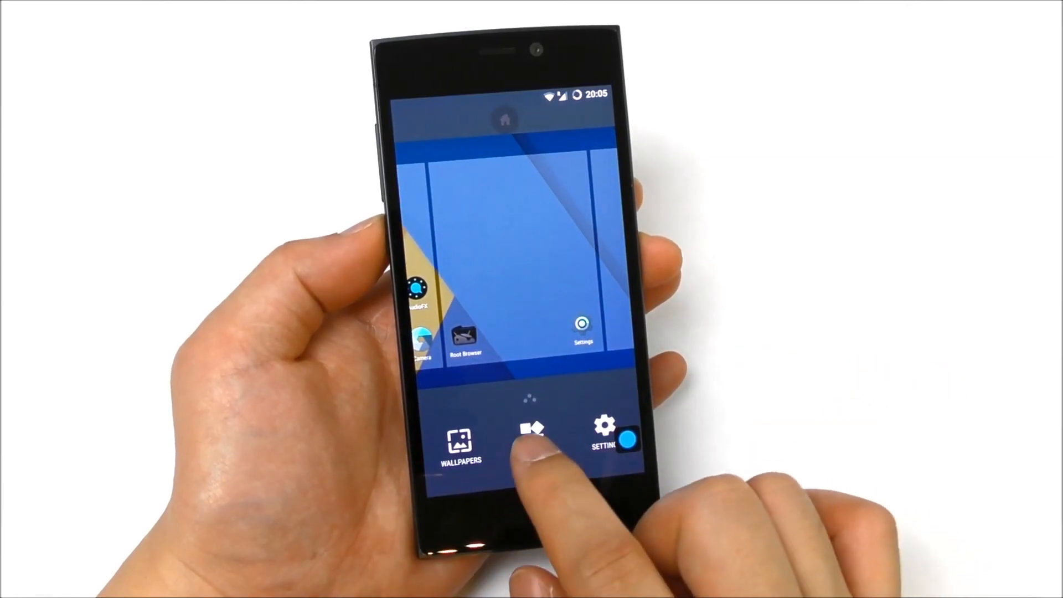
# Enter the Wallpapers picker, then pull down the notification shade for quick settings.
pyautogui.click(533, 434)
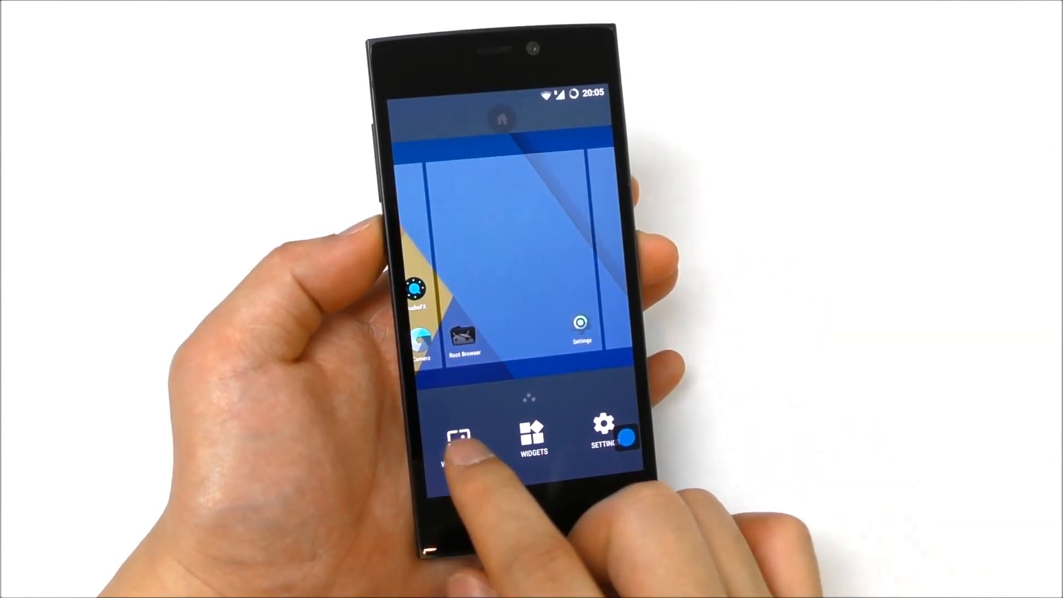
pyautogui.click(460, 437)
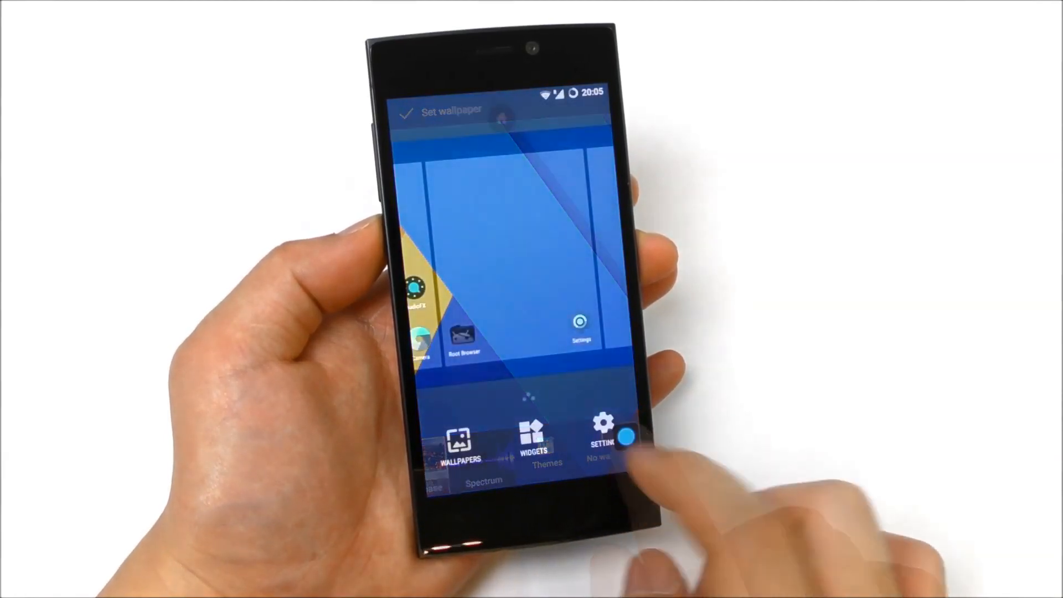
pyautogui.click(603, 434)
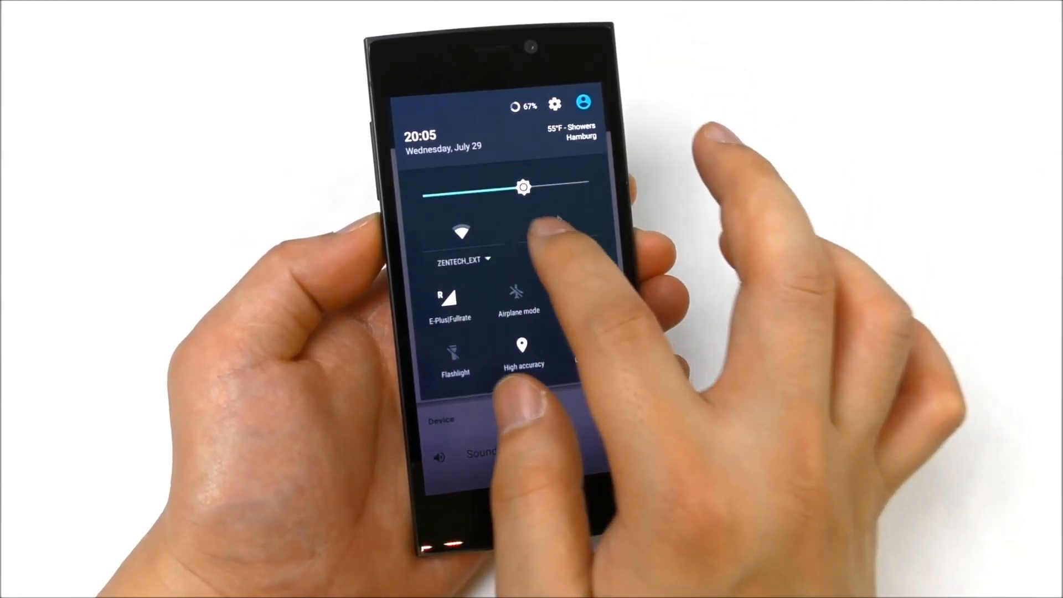
# Enter device Settings from the quick settings gear and scroll to the Device section.
pyautogui.click(555, 103)
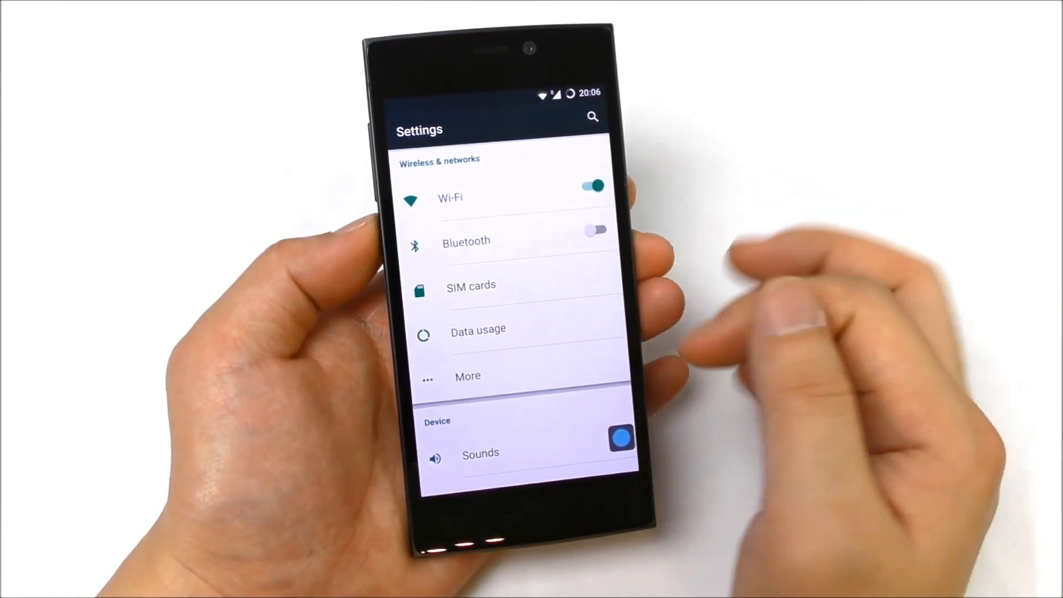
pyautogui.scroll(-3)
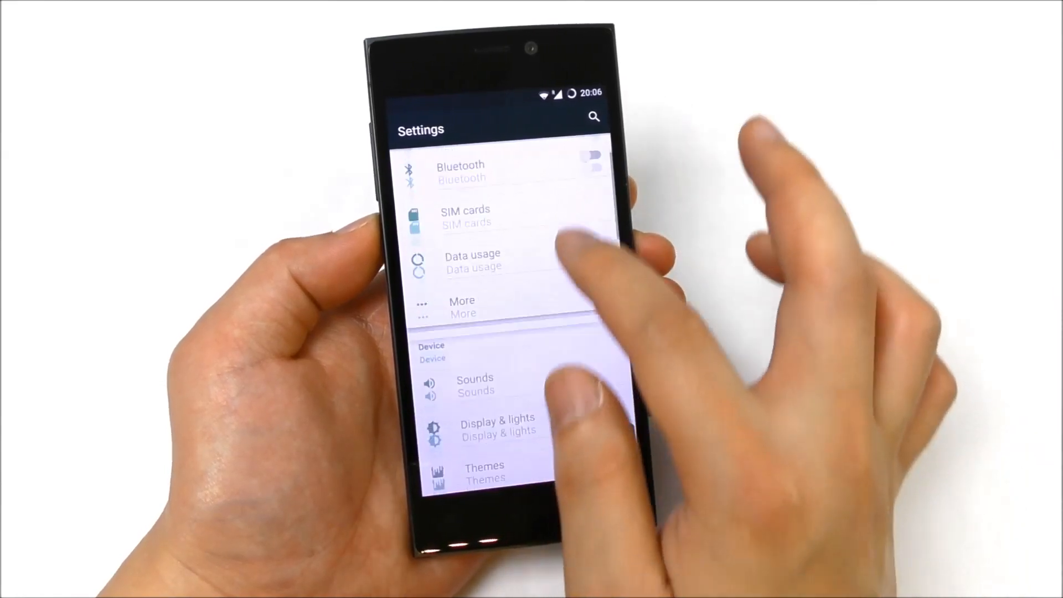
pyautogui.scroll(-3)
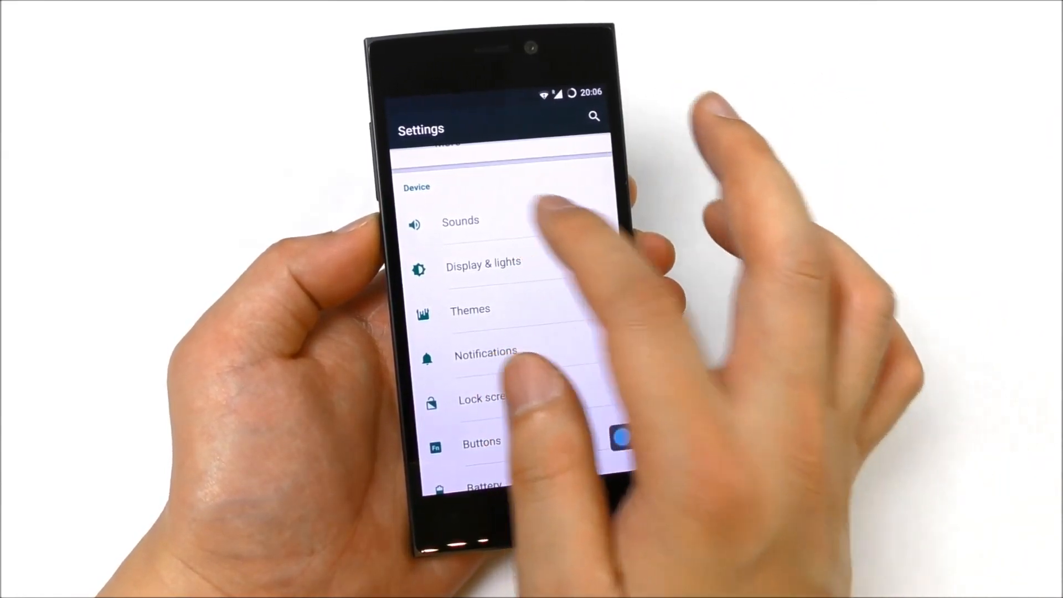
# Browse the Sounds page before returning to the main Settings list.
pyautogui.click(461, 220)
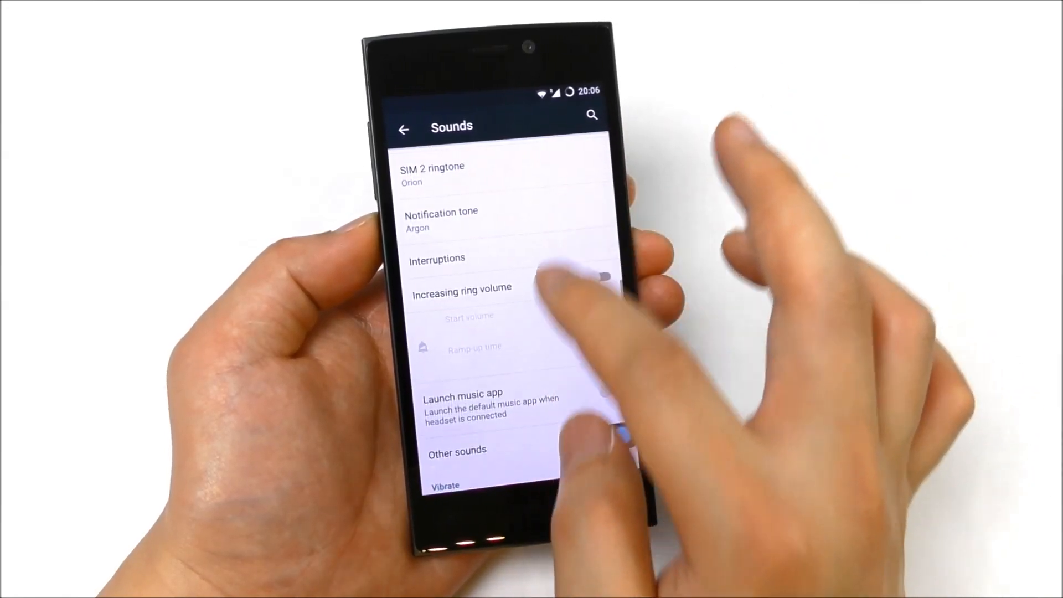
pyautogui.scroll(-3)
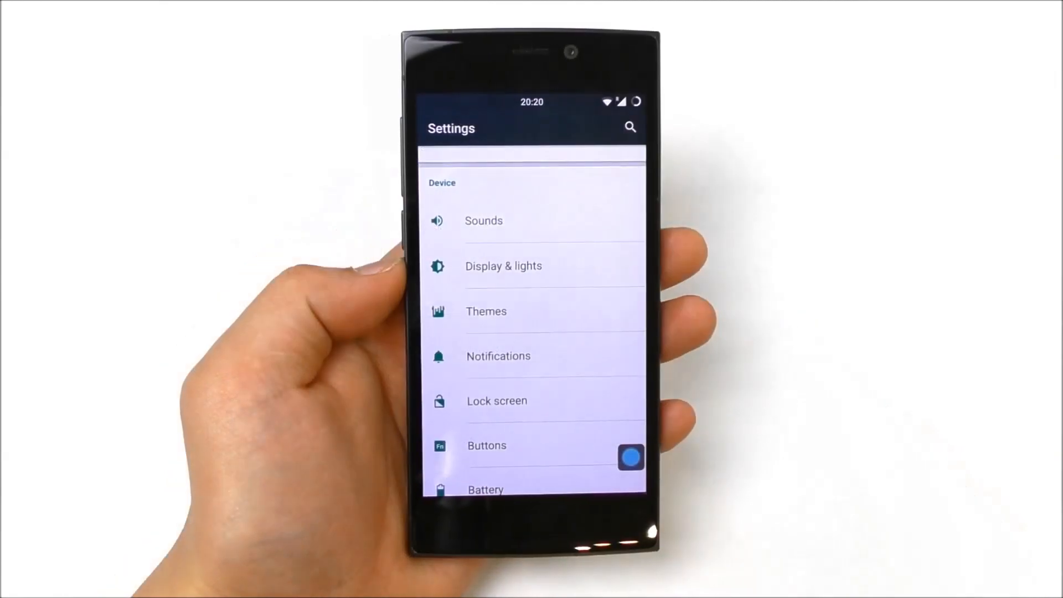
# Enter Display & lights and scroll through Brightness, LiveDisplay and Sleep options.
pyautogui.click(503, 266)
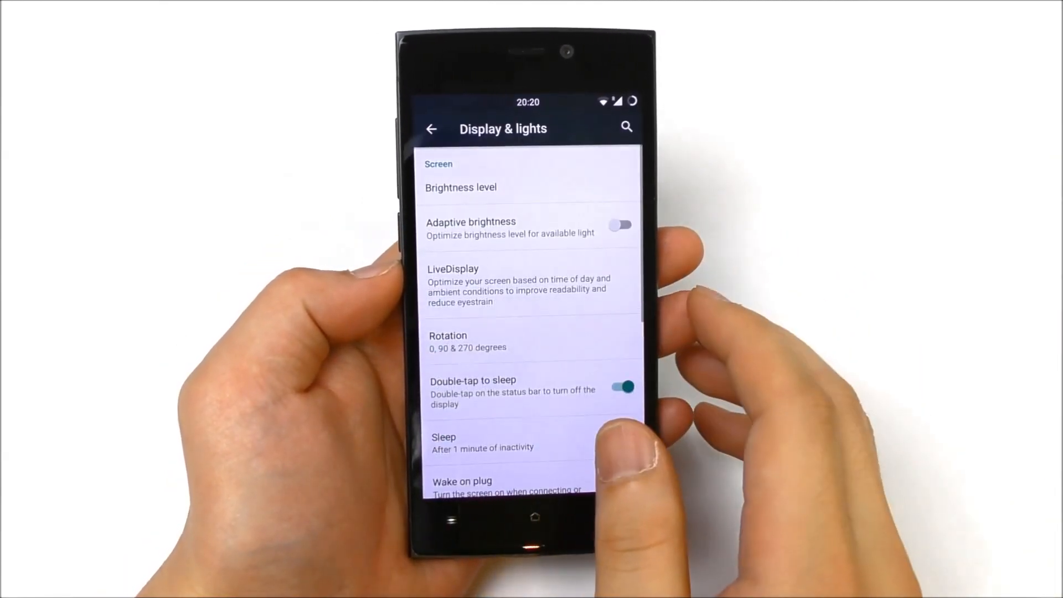
pyautogui.click(619, 387)
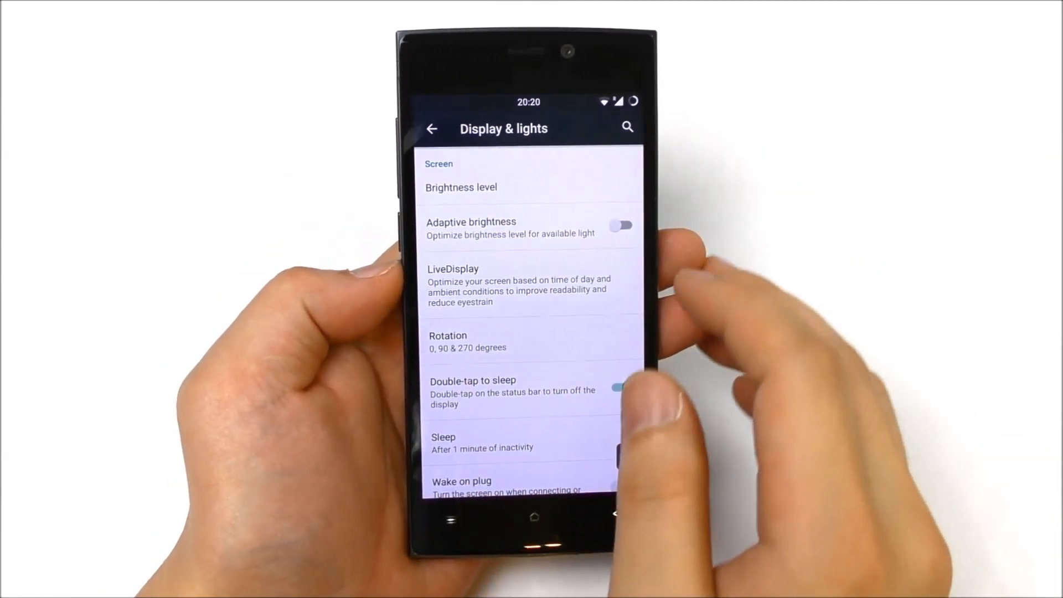
pyautogui.click(619, 388)
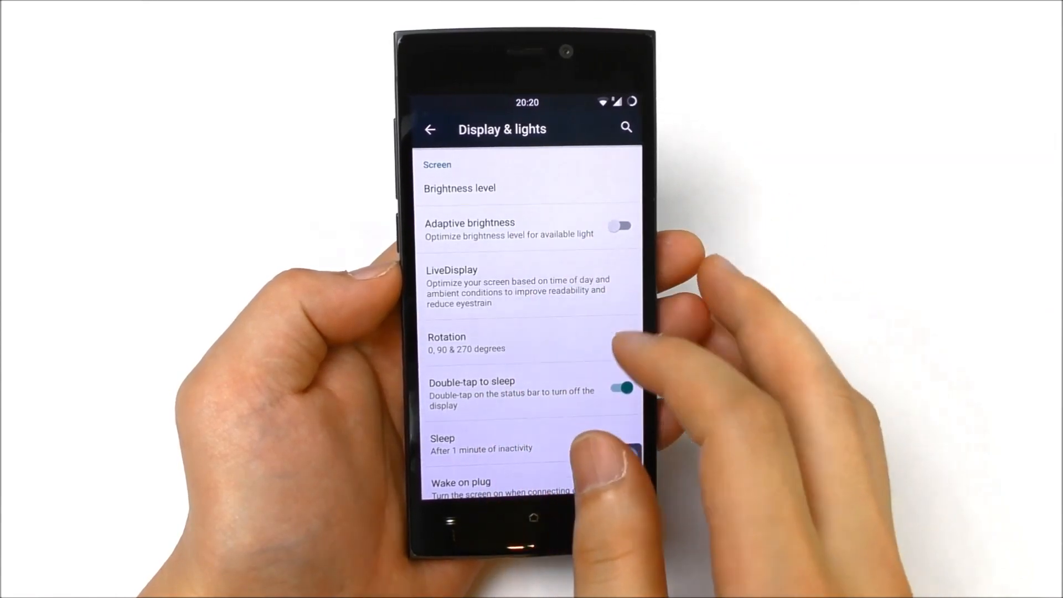
pyautogui.scroll(-3)
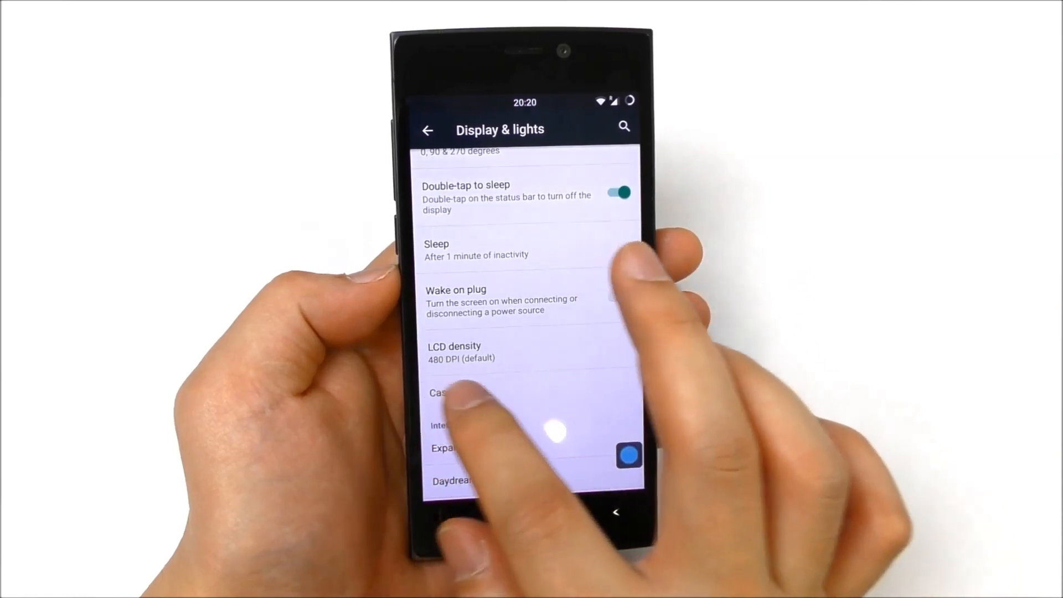
# Review LCD density and Expanded desktop, ending on the Themes screen.
pyautogui.click(618, 297)
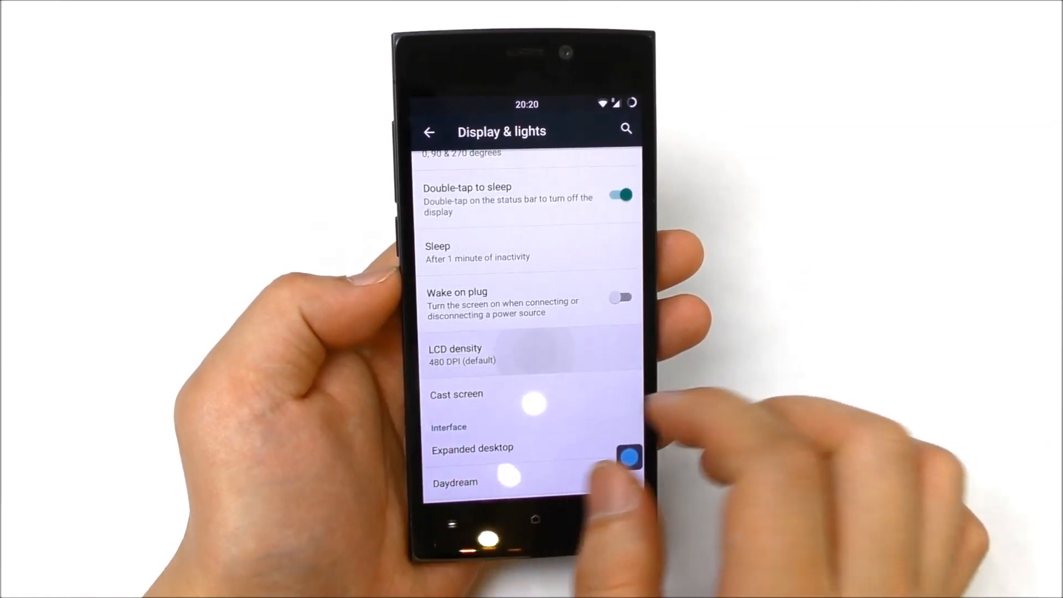
pyautogui.click(455, 355)
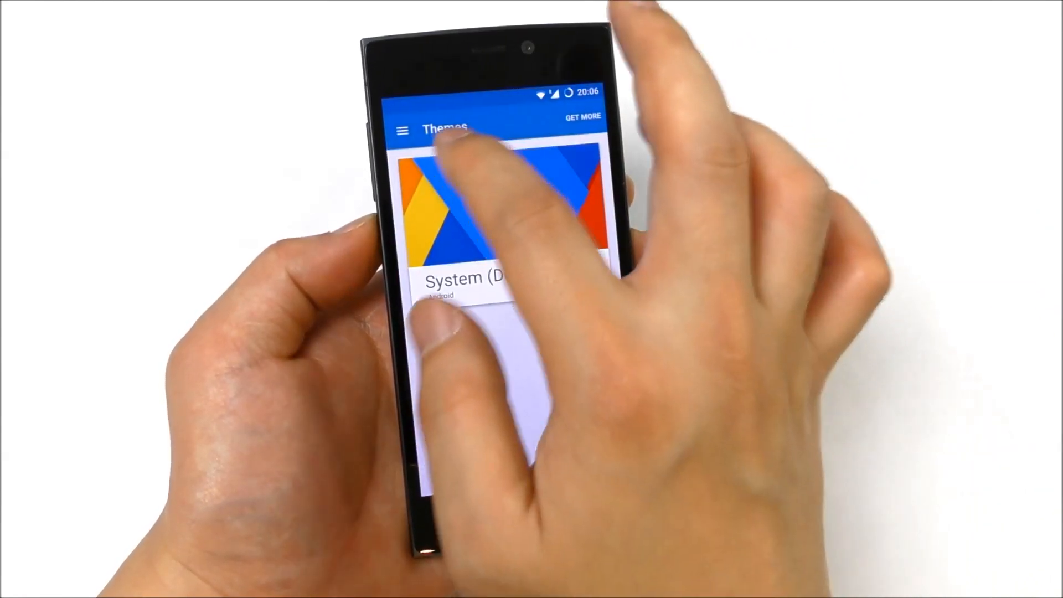
# Leave the System (Default) theme view and return to the main Settings list.
pyautogui.click(402, 130)
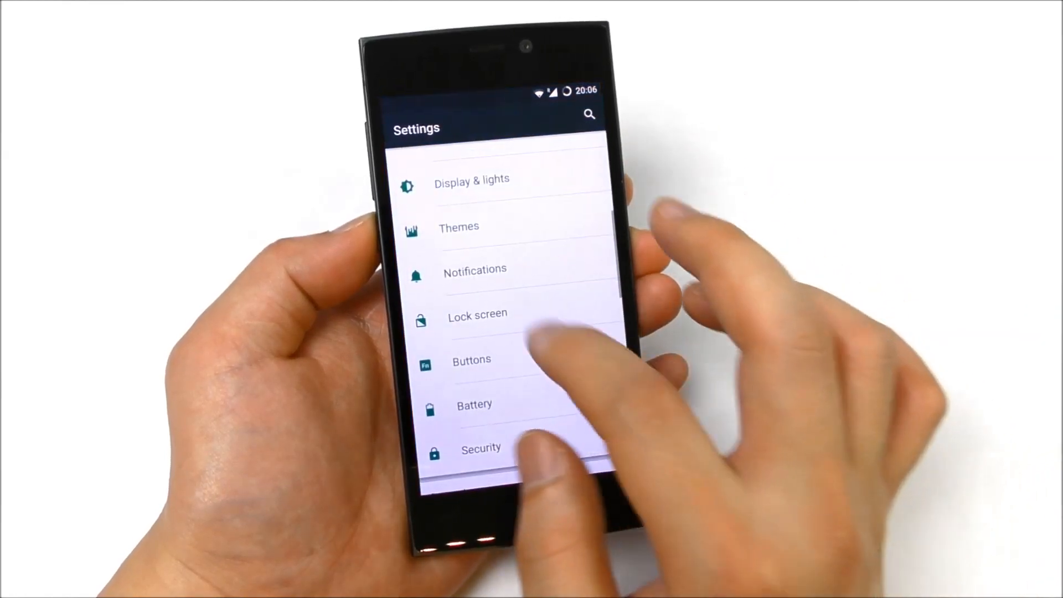
pyautogui.click(475, 268)
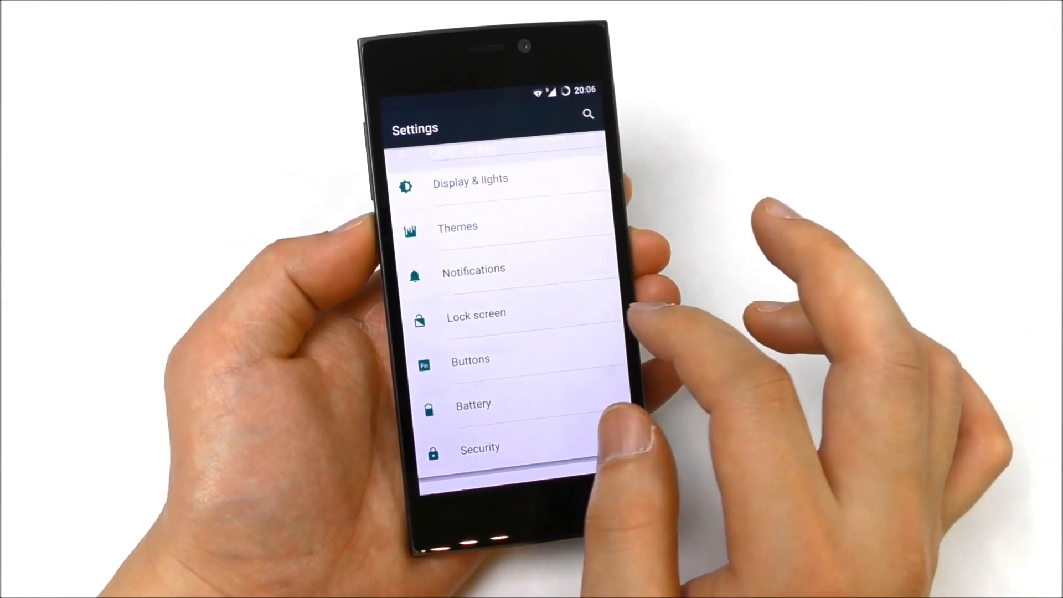
# Browse the Buttons page's hardware button options, then back out to the main Settings list.
pyautogui.click(480, 447)
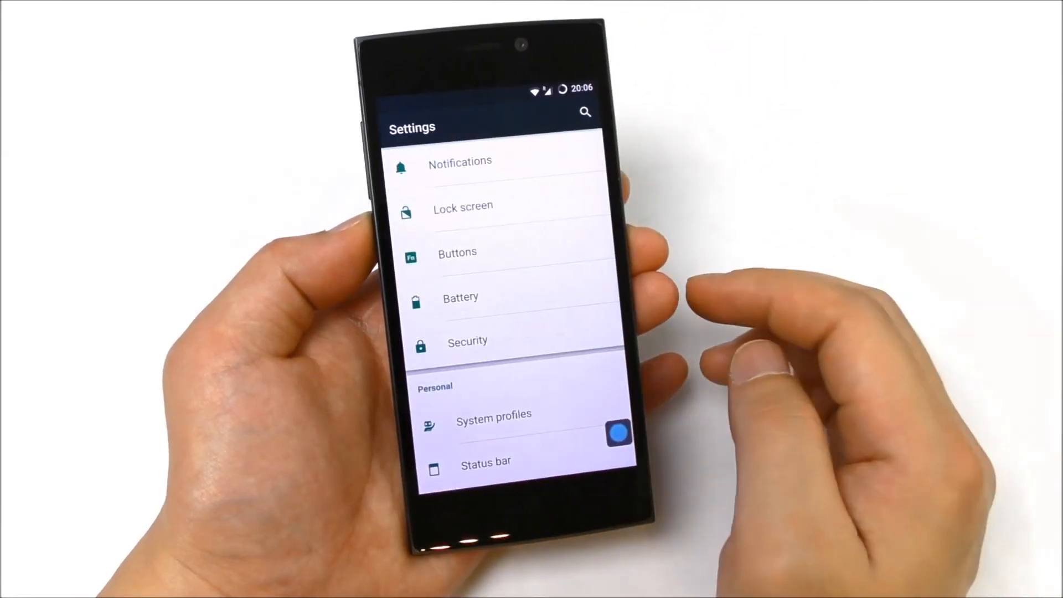
pyautogui.click(458, 252)
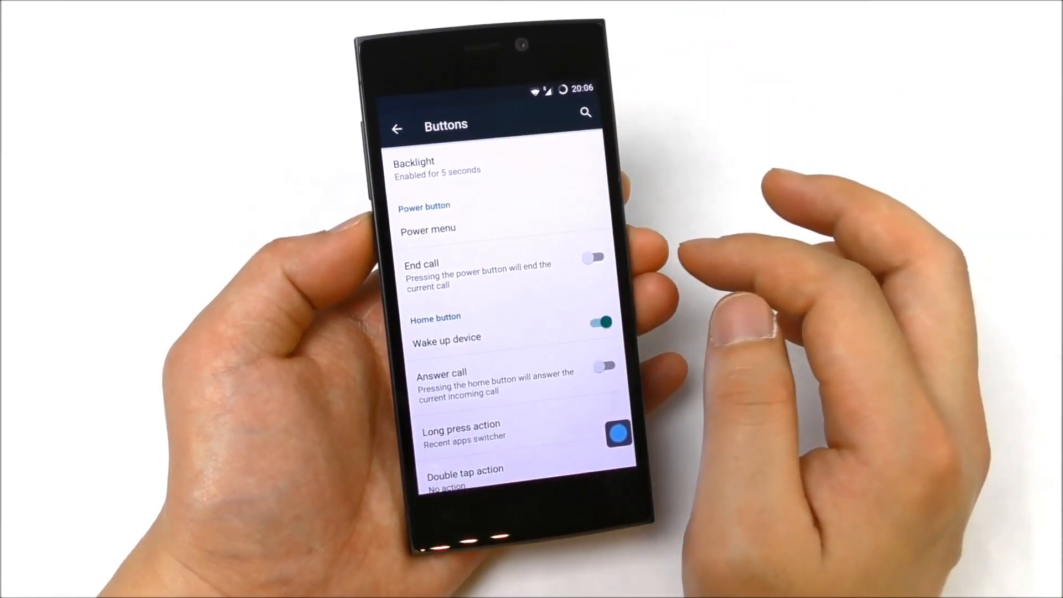
pyautogui.click(413, 166)
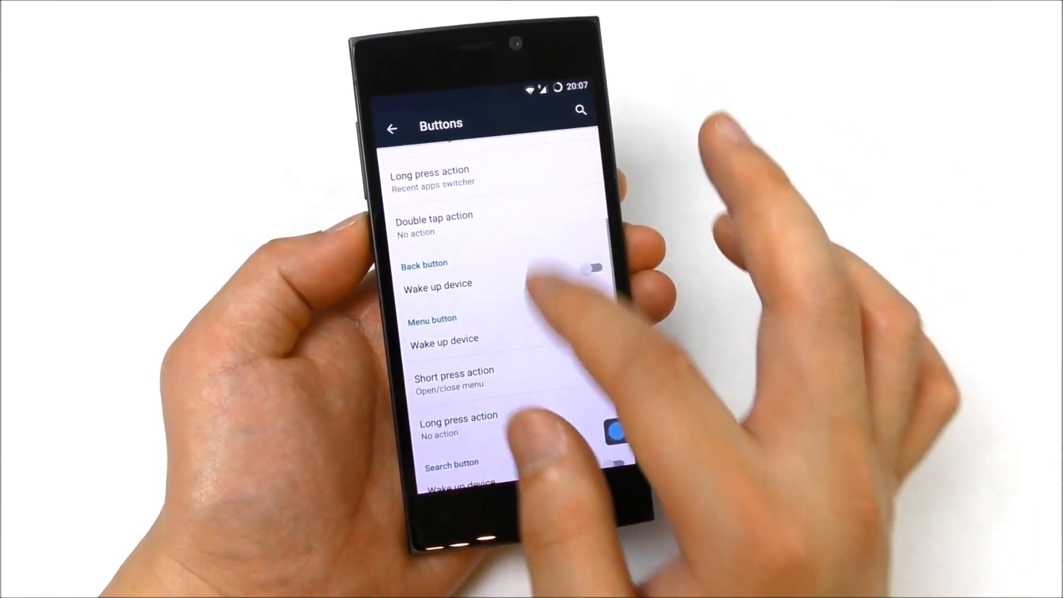
pyautogui.scroll(-3)
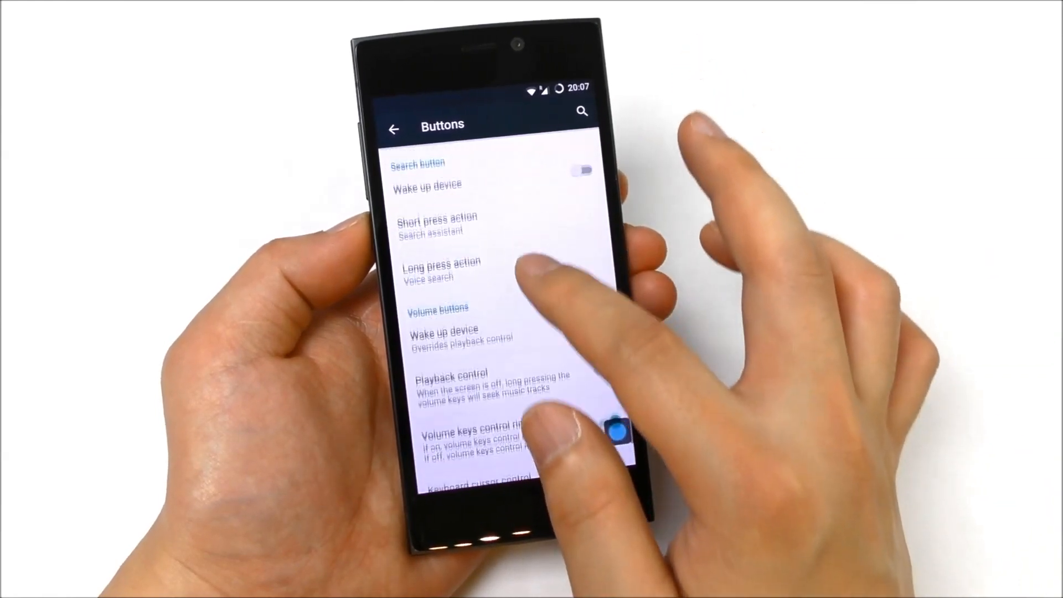
pyautogui.click(390, 130)
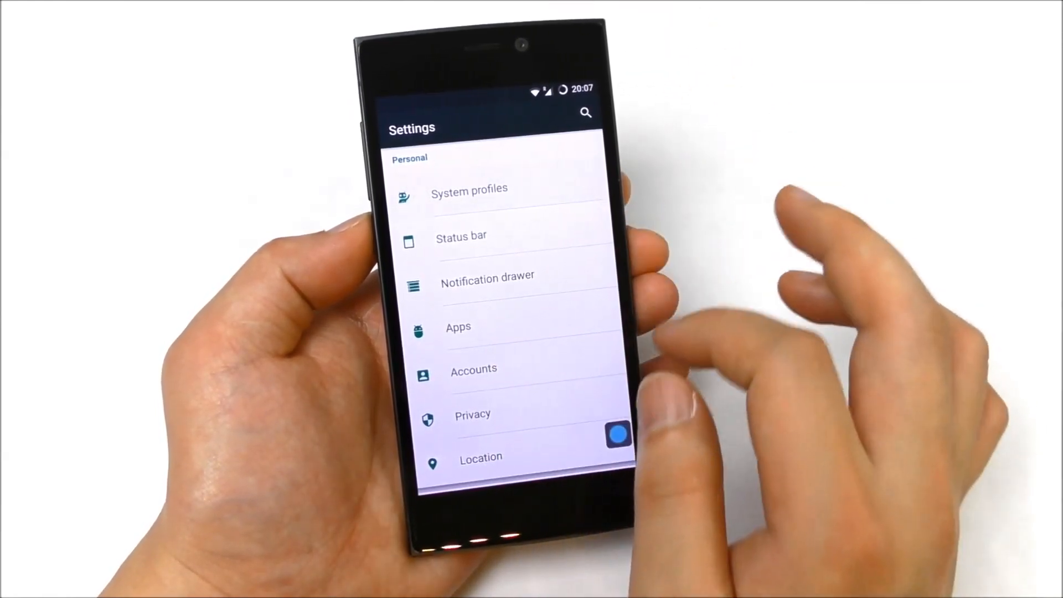
# In Status bar settings, set Clock style to Center.
pyautogui.click(461, 235)
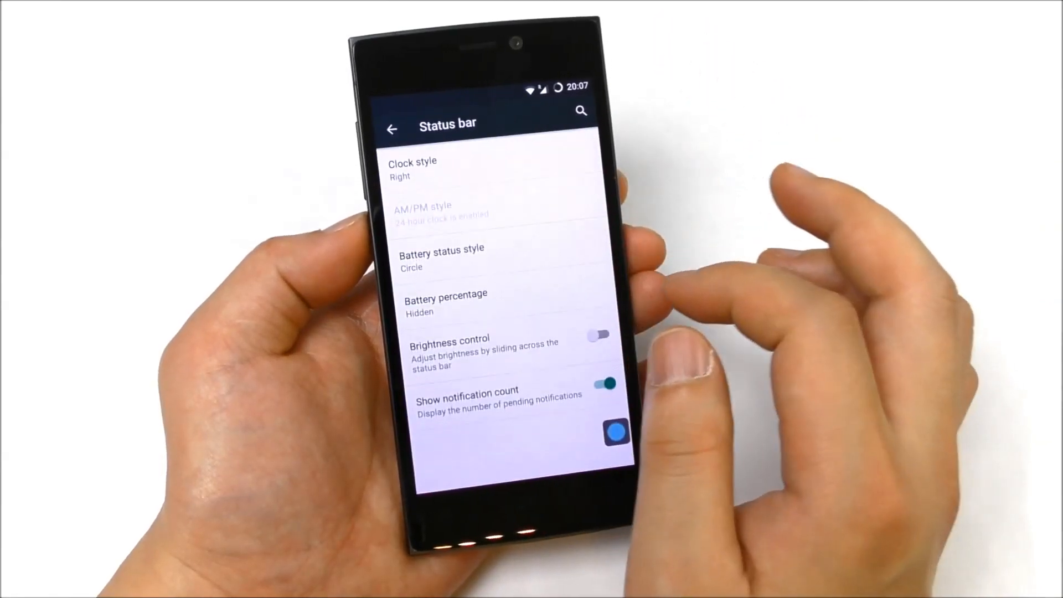
pyautogui.click(413, 168)
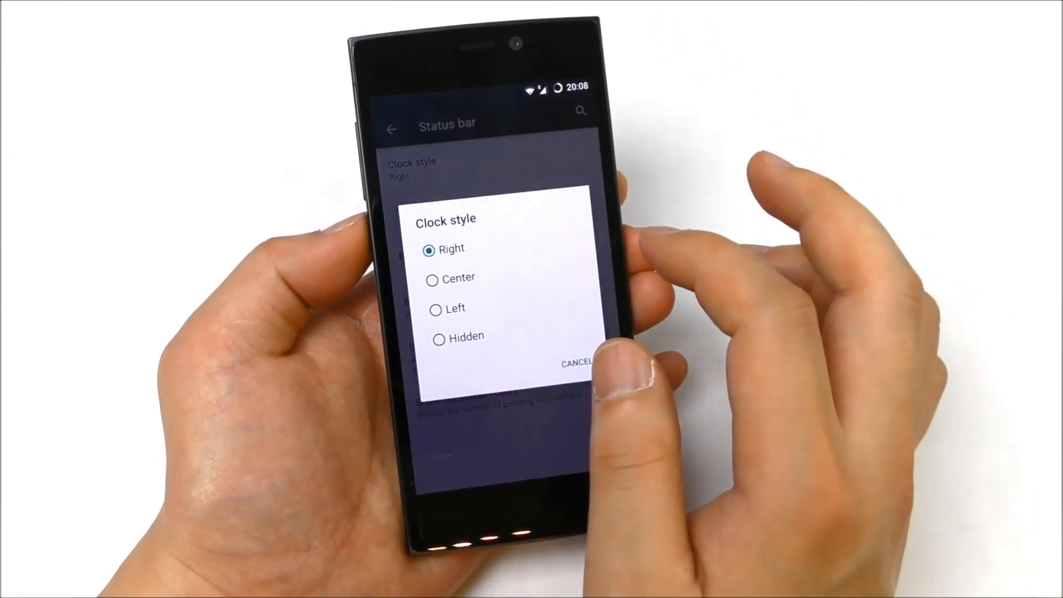
pyautogui.click(461, 278)
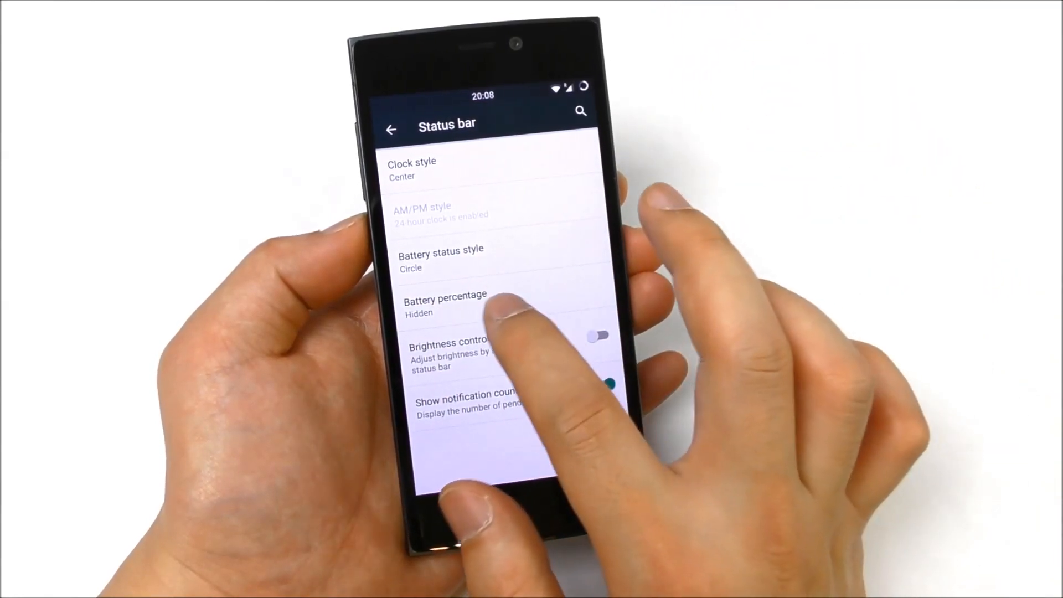
# Try battery percentage inside icon and portrait style, revert to Circle, and enable Brightness control.
pyautogui.click(446, 304)
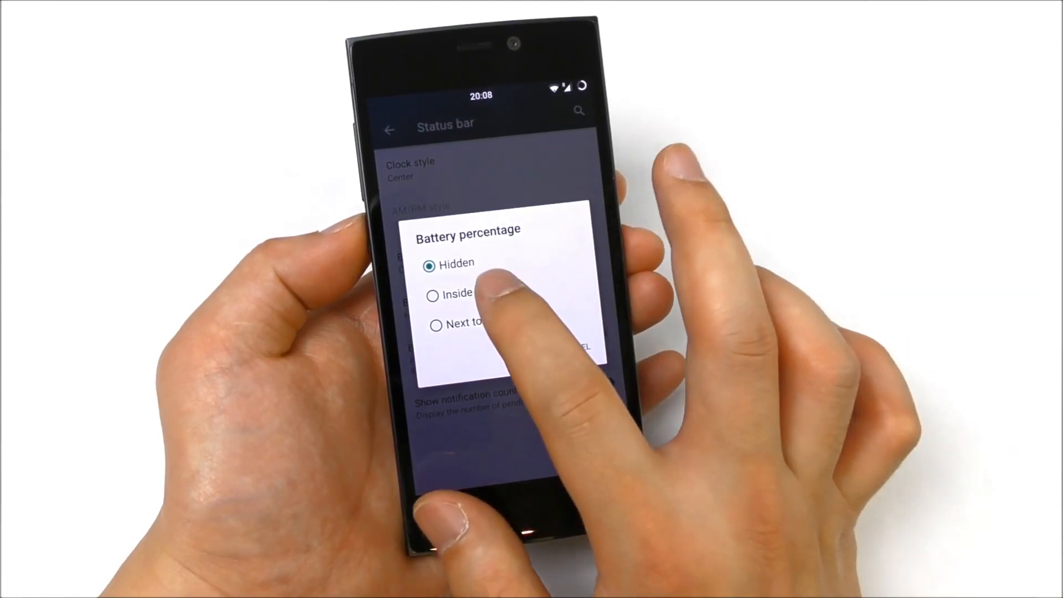
pyautogui.click(429, 288)
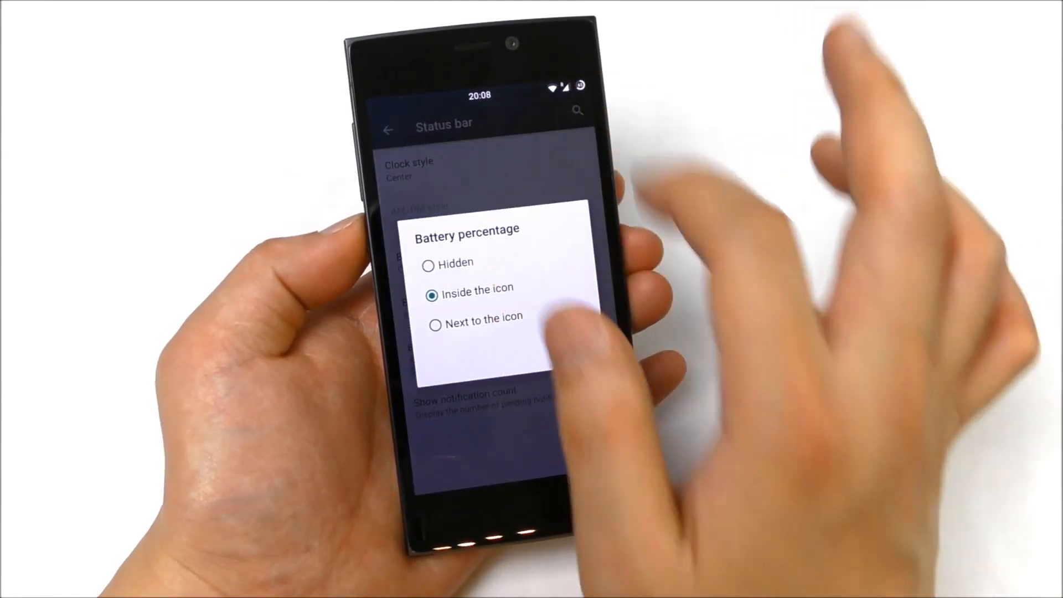
pyautogui.click(454, 264)
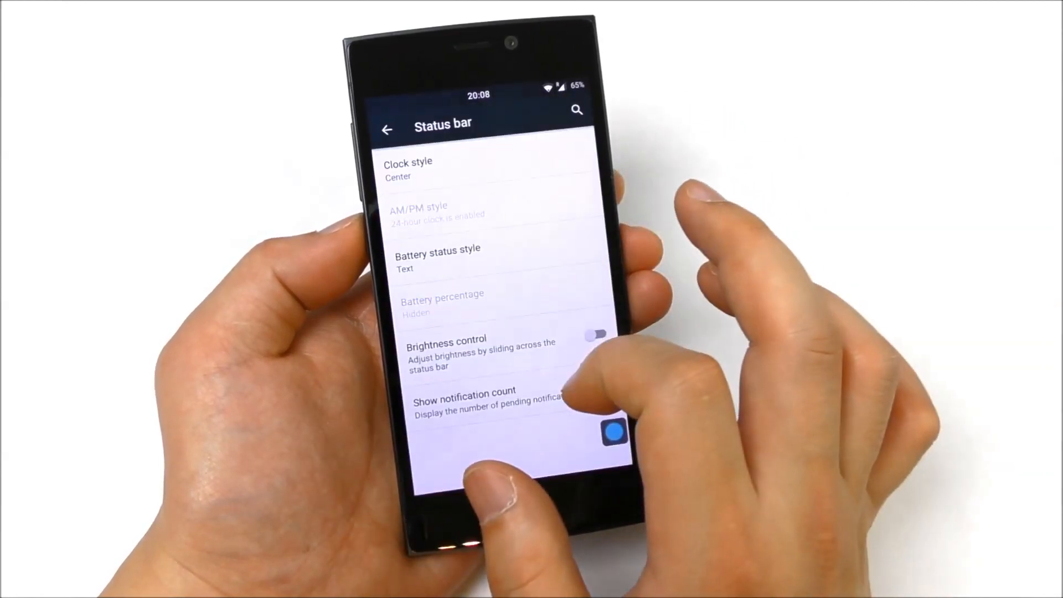
pyautogui.click(604, 383)
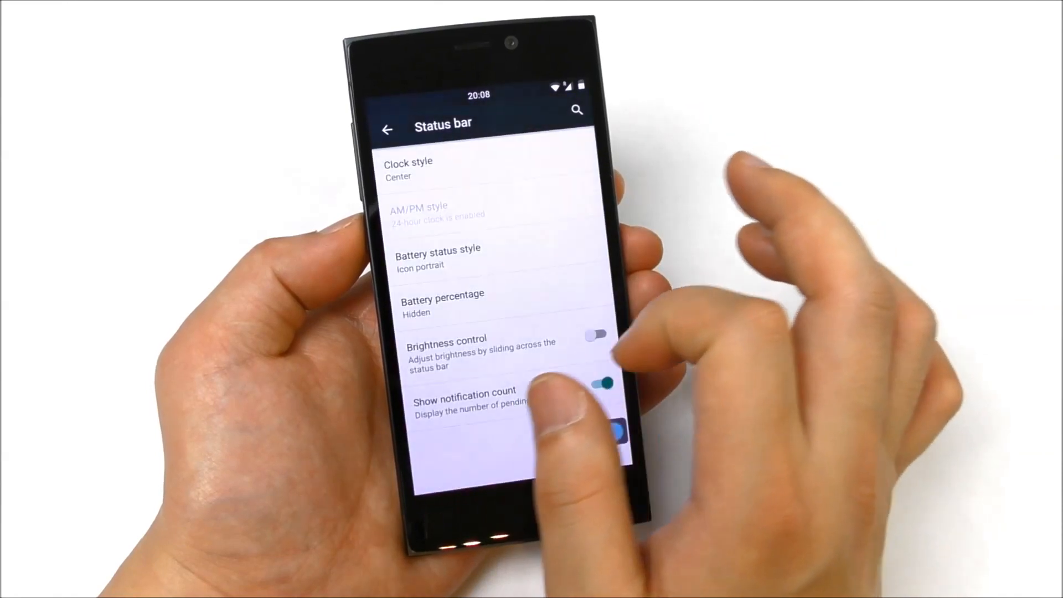
pyautogui.click(439, 256)
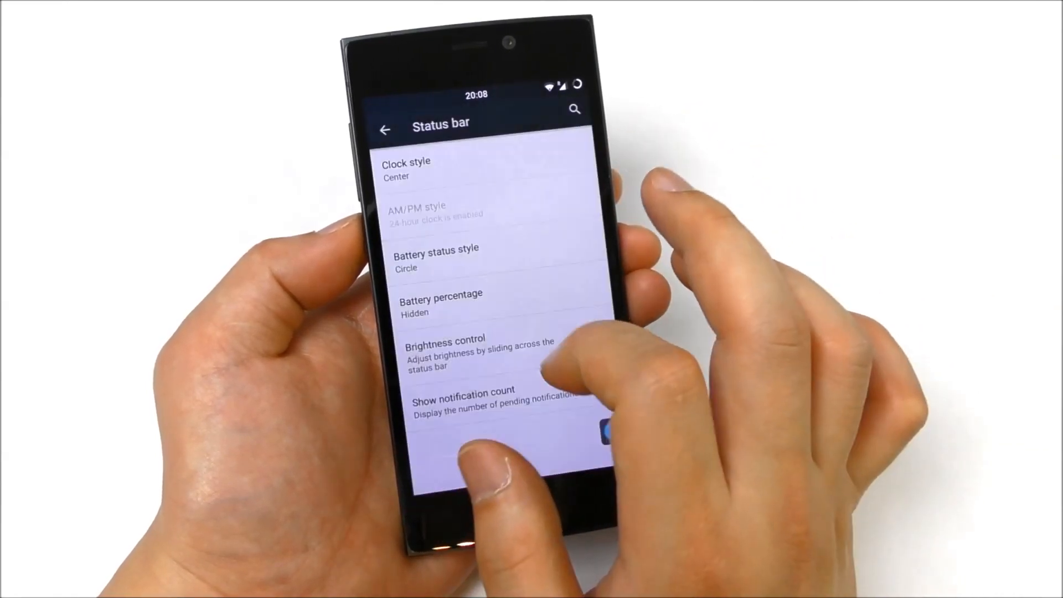
pyautogui.click(609, 405)
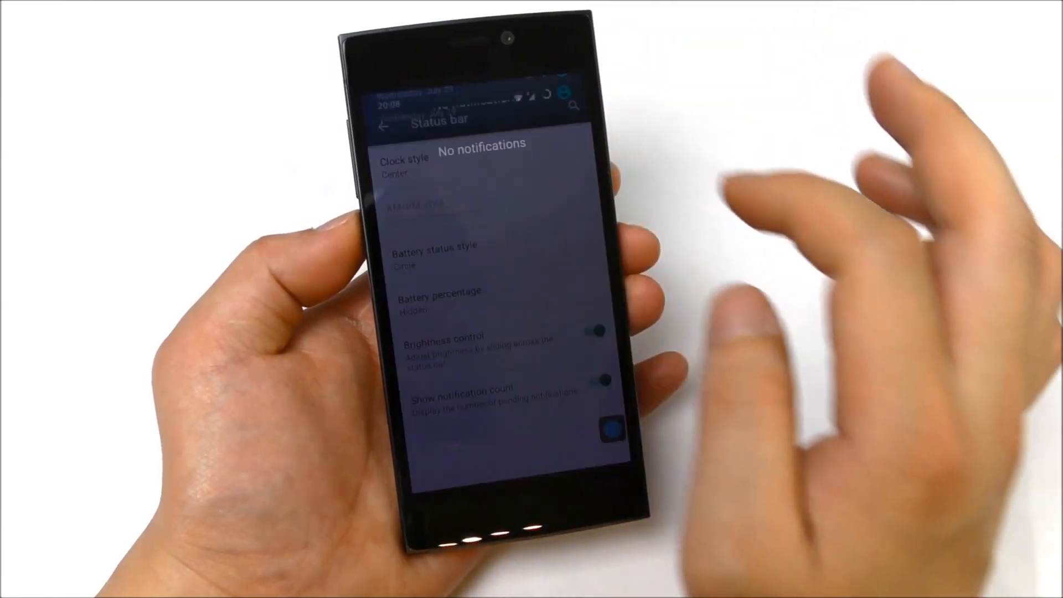
# View the Notification drawer options with a shade preview, then back out to the Settings System section.
pyautogui.click(385, 127)
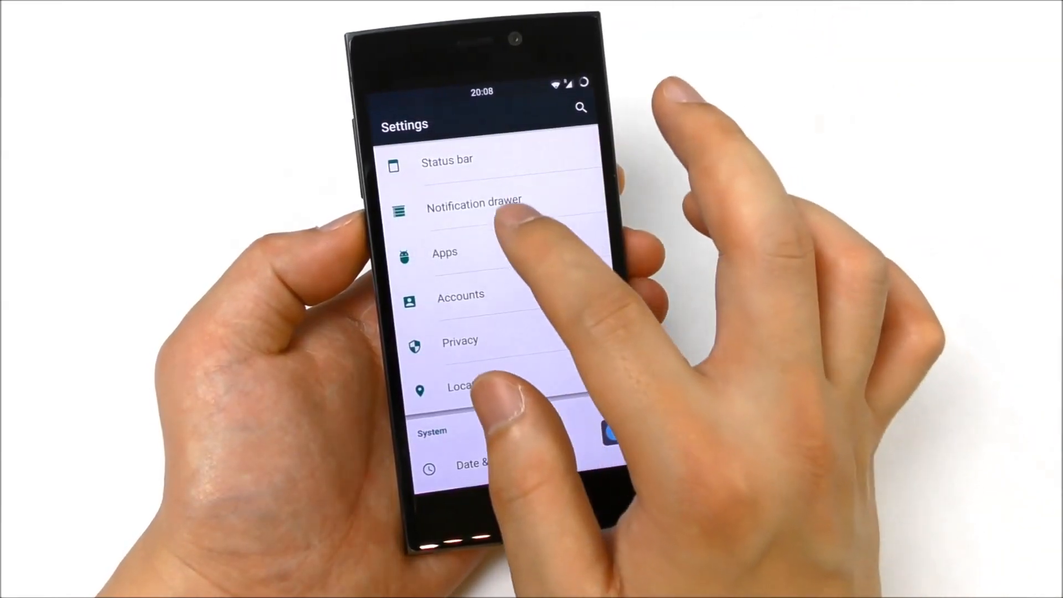
pyautogui.click(475, 210)
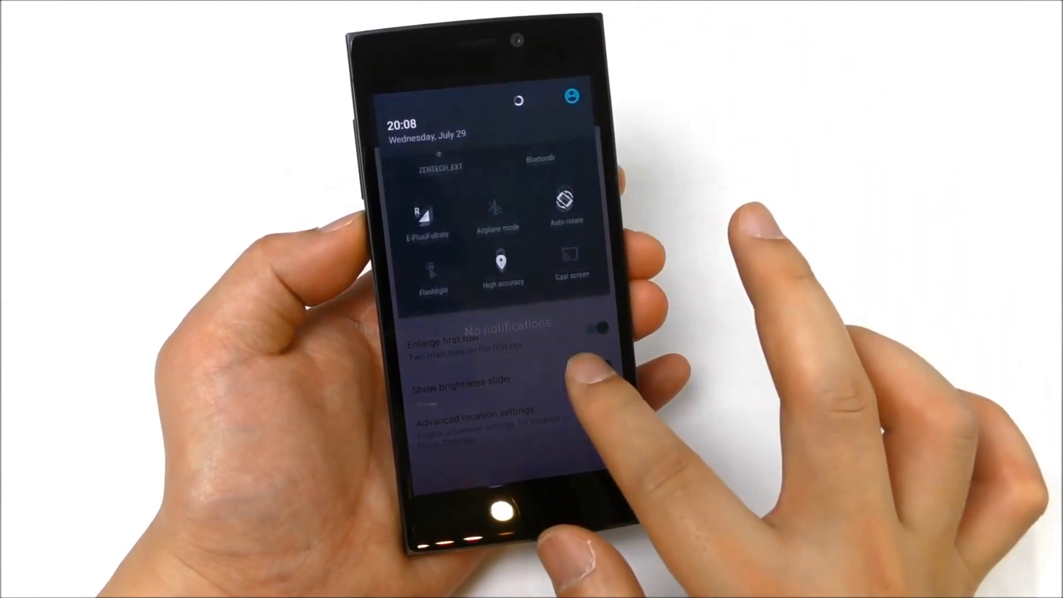
pyautogui.scroll(-3)
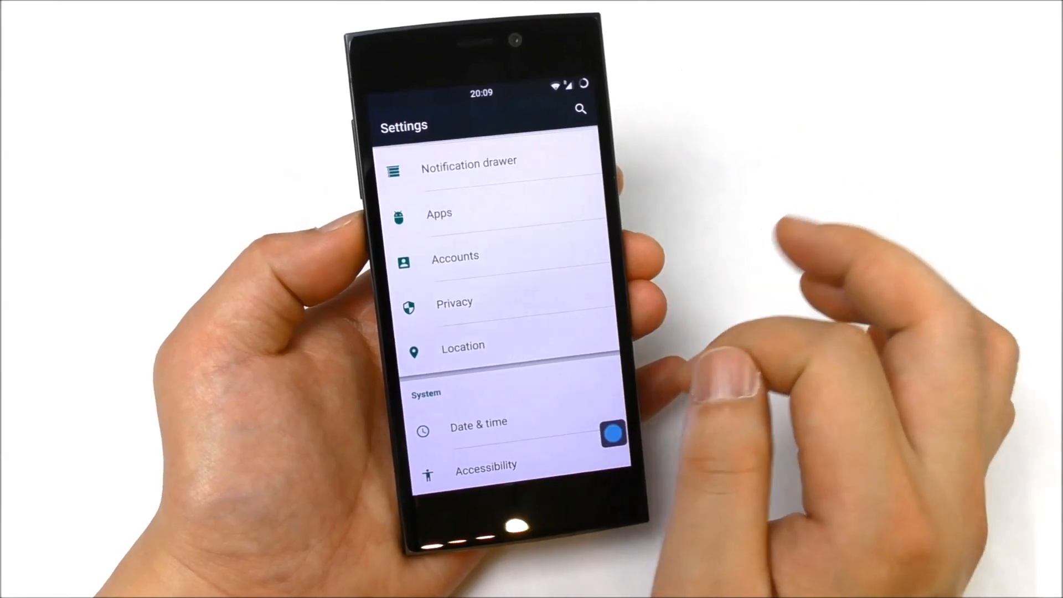
pyautogui.click(440, 213)
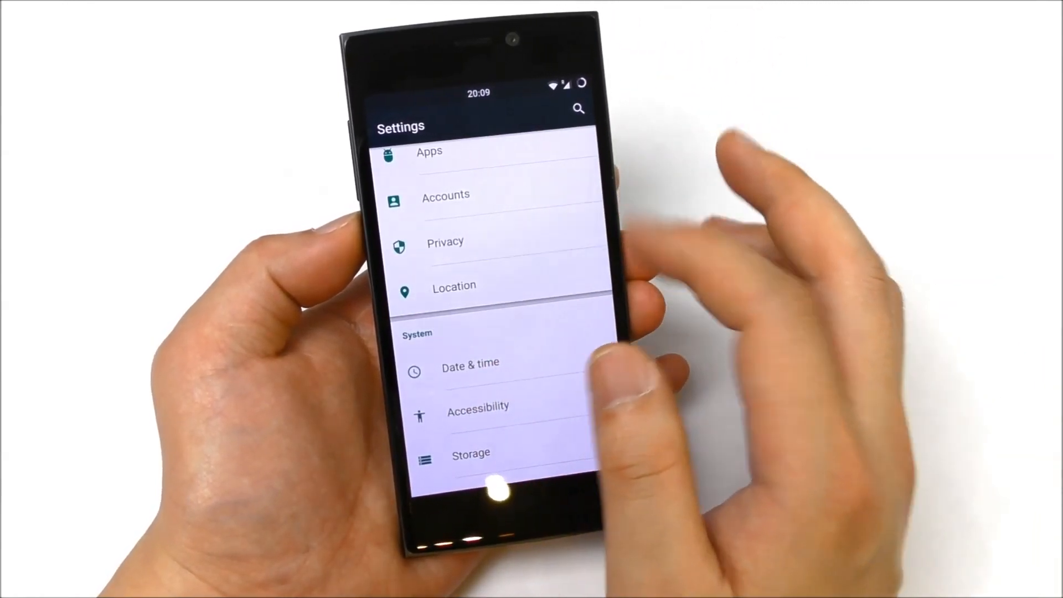
# Inspect the Storage usage details under the System section.
pyautogui.click(445, 243)
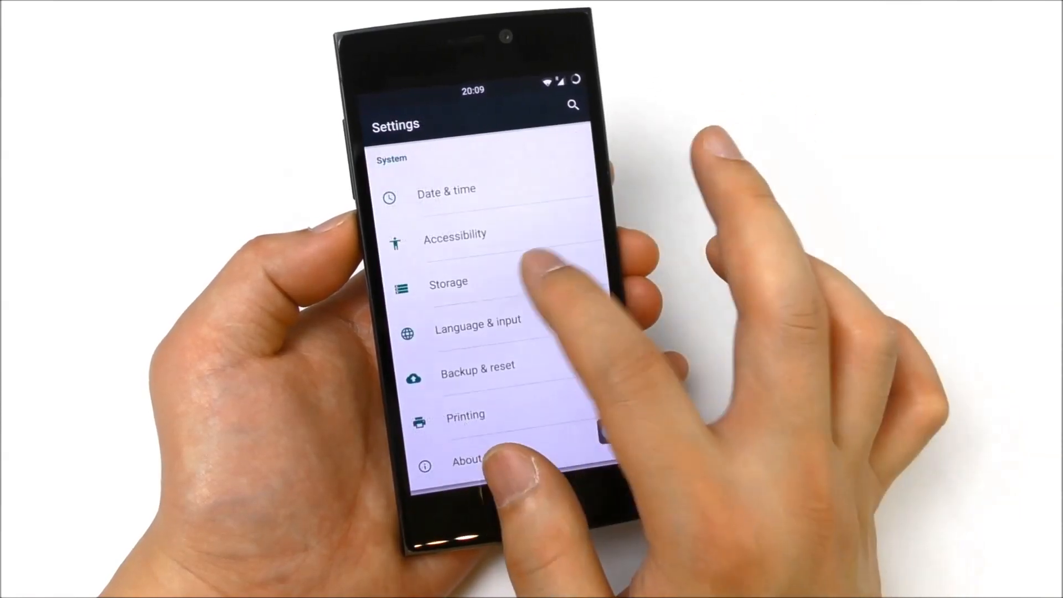
pyautogui.click(447, 282)
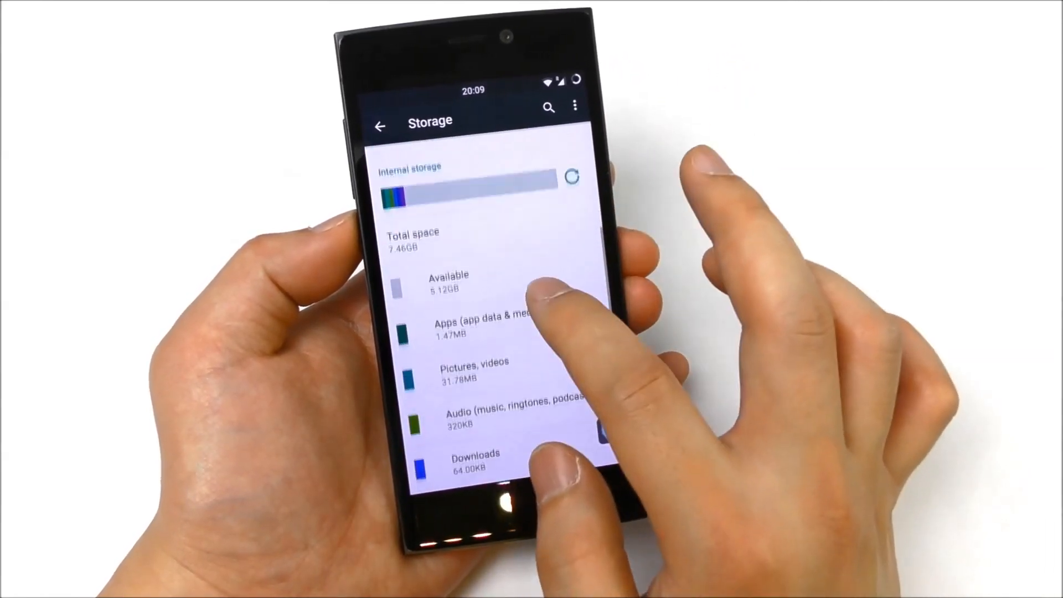
pyautogui.scroll(-3)
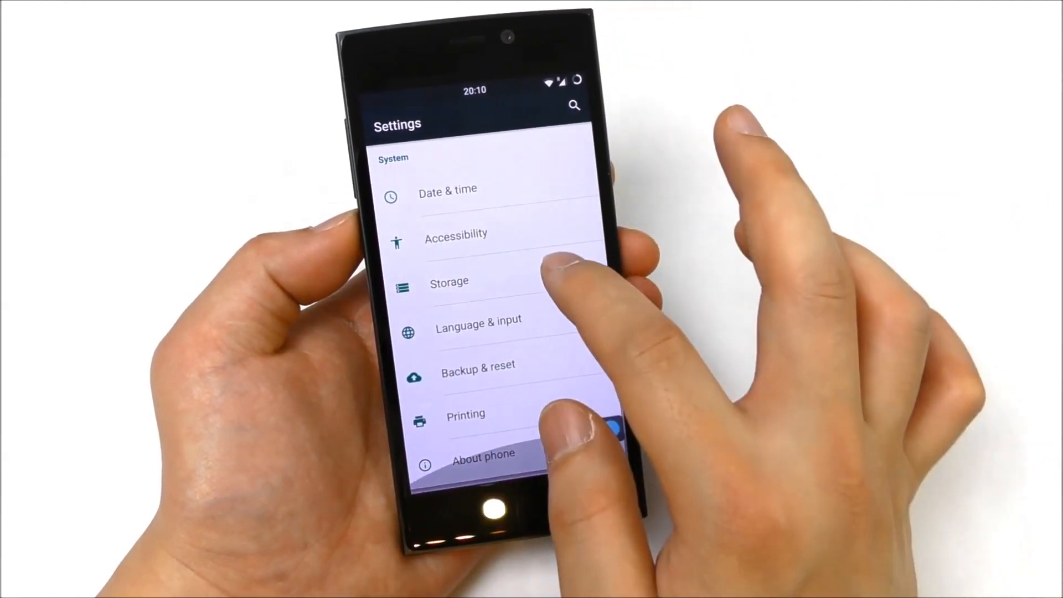
# Scroll through the system language picker before returning to the System section list.
pyautogui.click(480, 319)
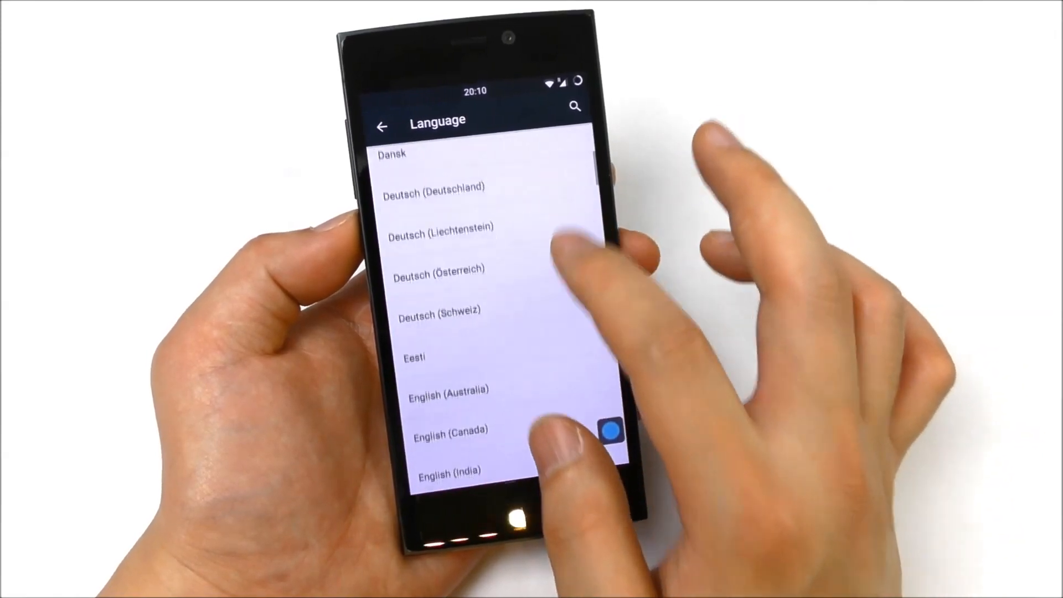
pyautogui.scroll(-3)
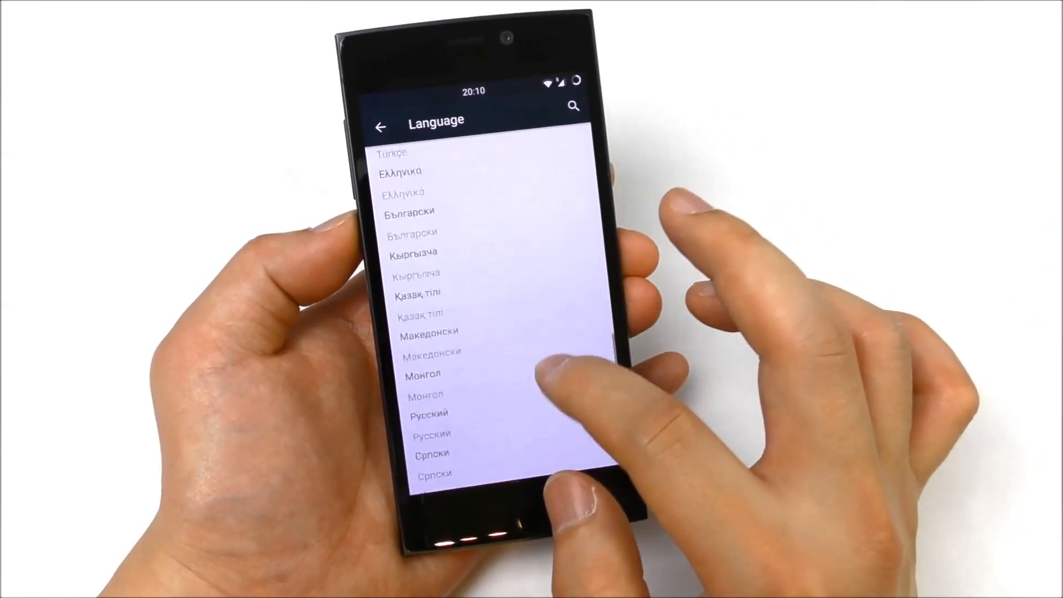
pyautogui.scroll(-3)
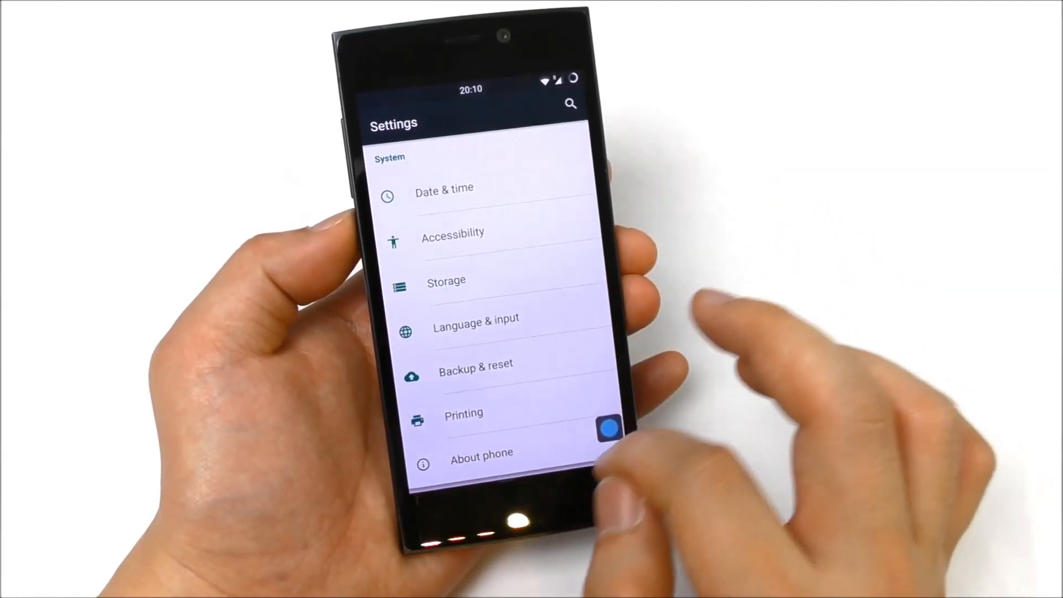
# View About phone version details and go into the CyanogenMod updates page.
pyautogui.click(481, 452)
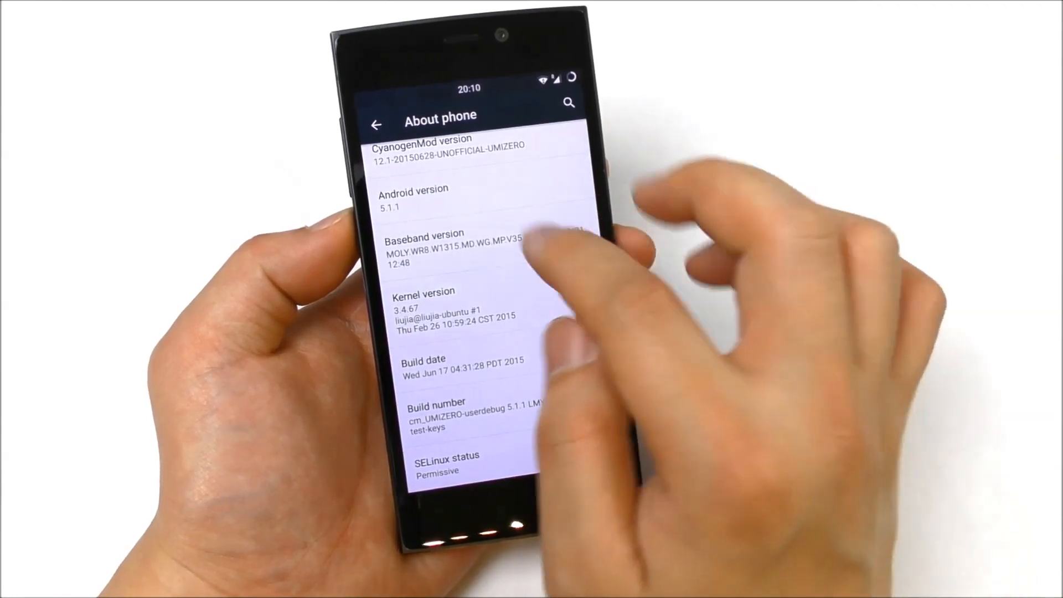
pyautogui.scroll(-3)
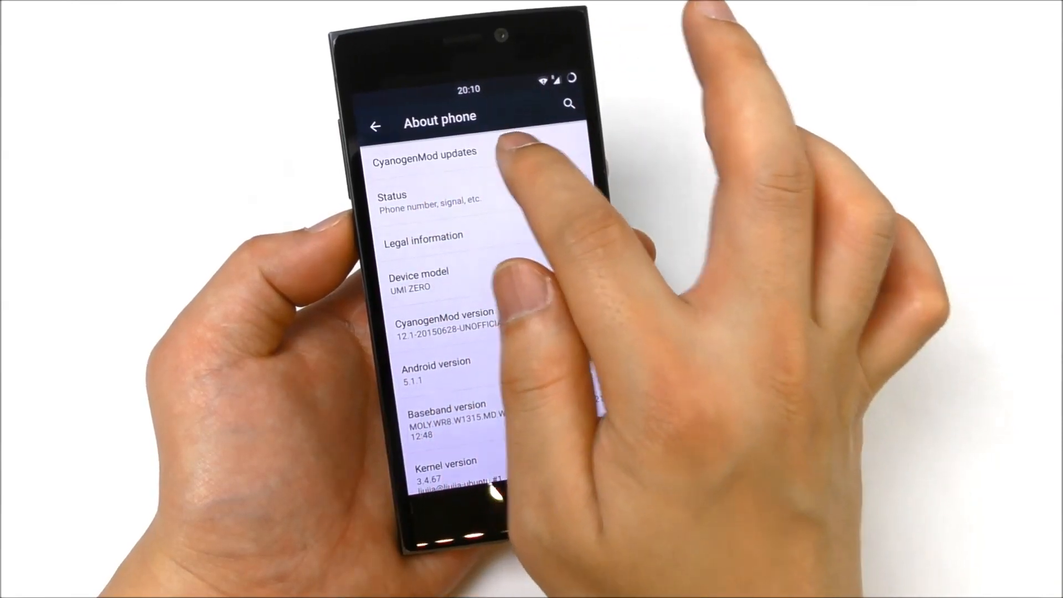
pyautogui.click(425, 152)
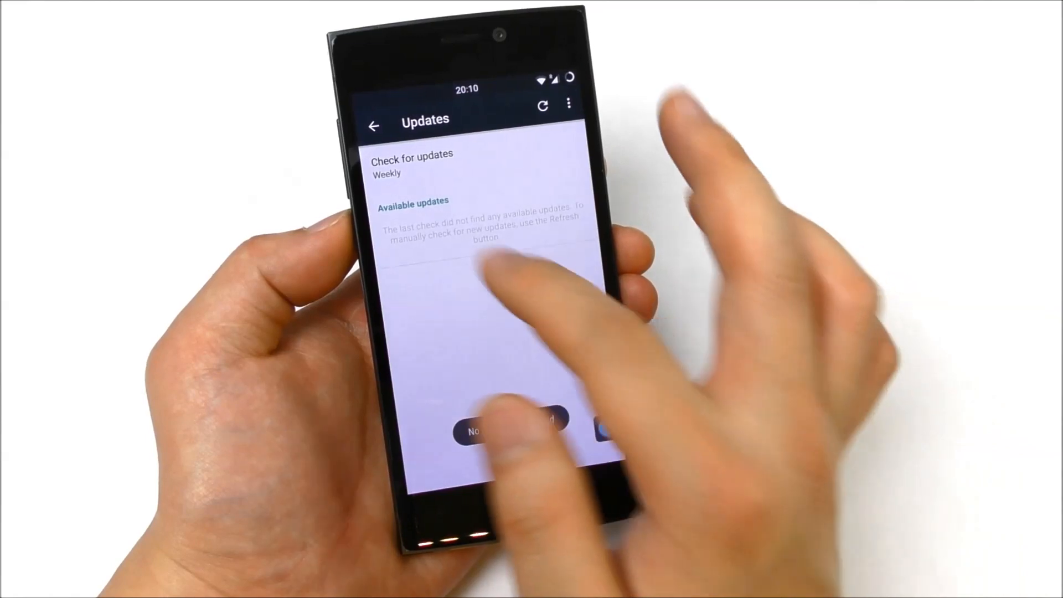
# Show the updater's System info from the overflow menu and dismiss it with OK.
pyautogui.click(568, 104)
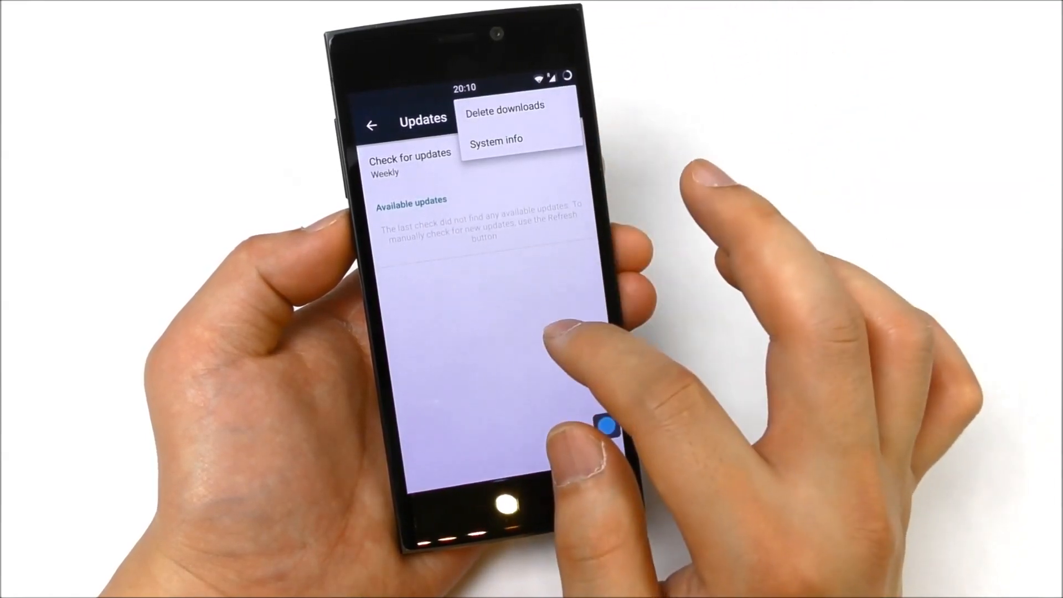
pyautogui.click(497, 140)
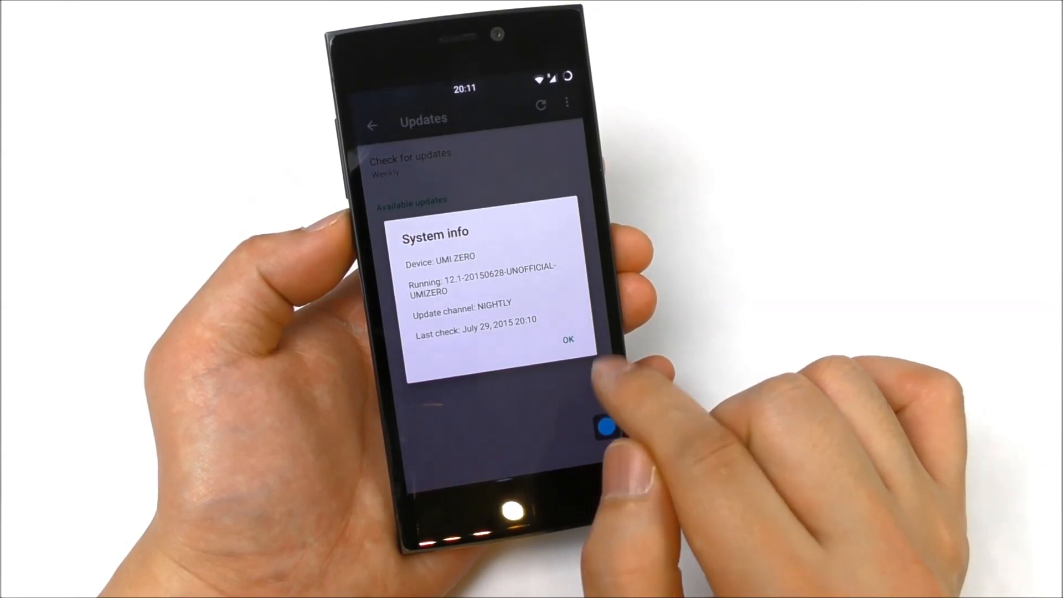
pyautogui.click(568, 339)
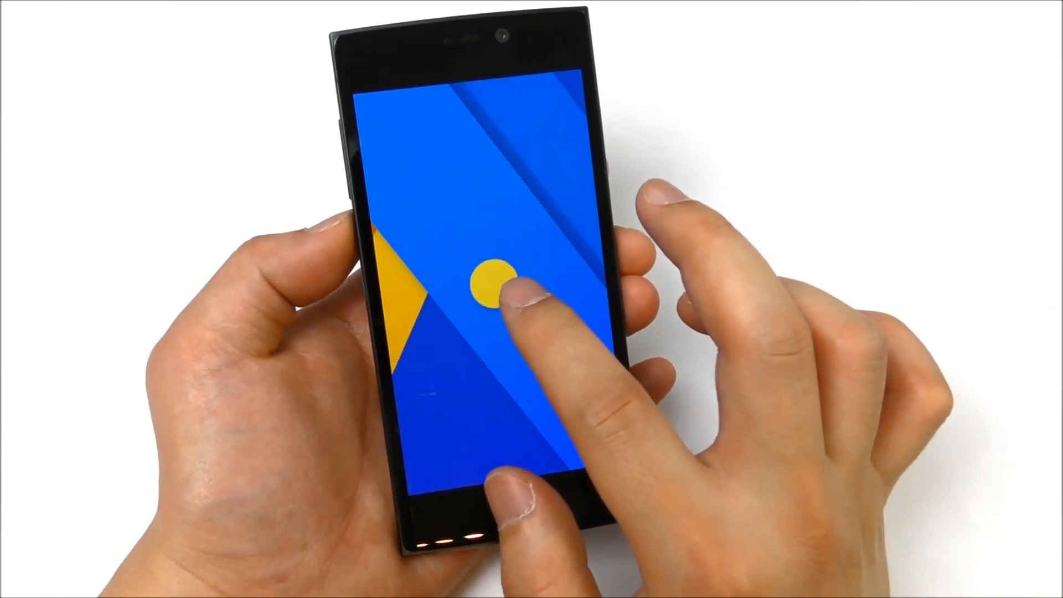
# Turn the yellow circle into the Lollipop logo and play with the easter egg.
pyautogui.click(492, 285)
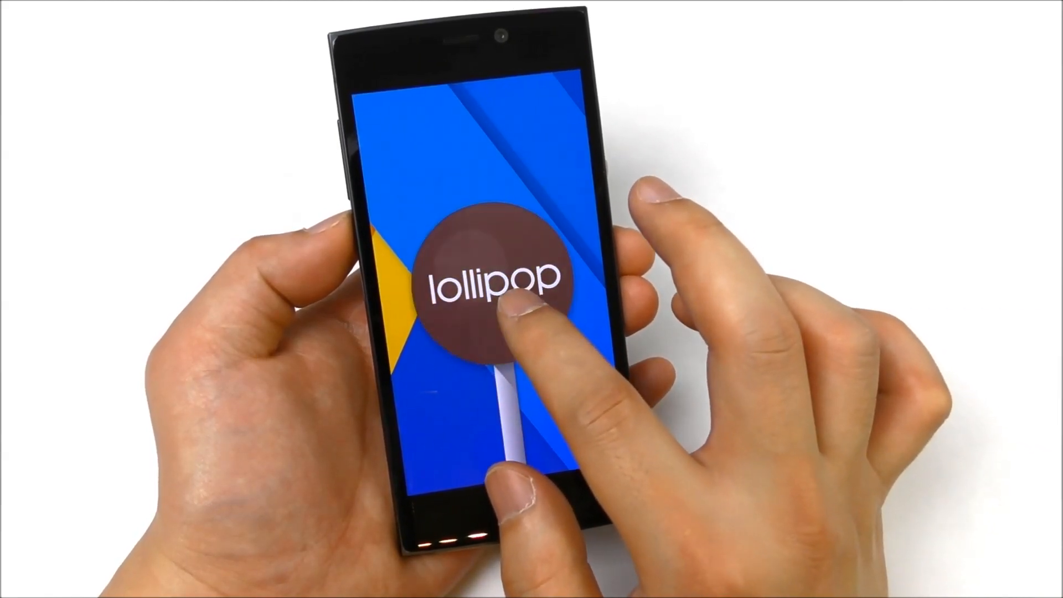
pyautogui.click(485, 285)
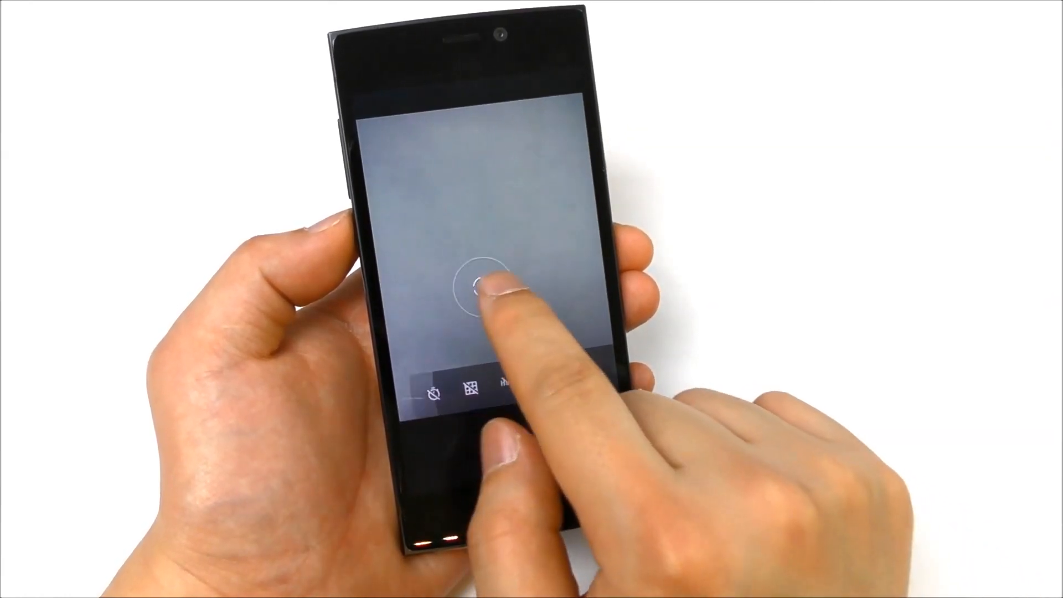
# Review the photo and video resolution options under Resolution & quality in camera settings.
pyautogui.click(475, 285)
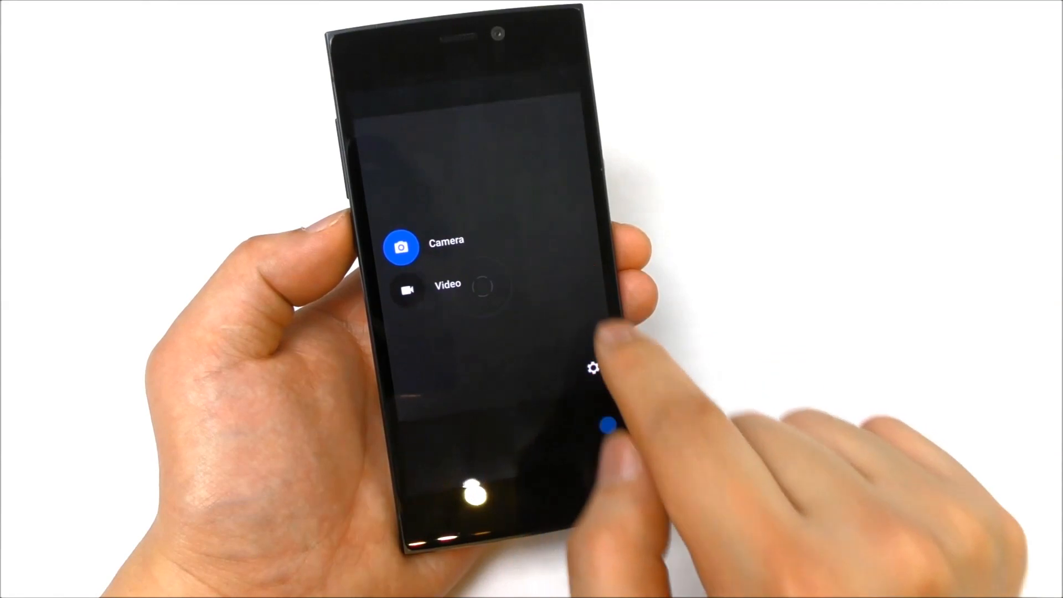
pyautogui.click(596, 368)
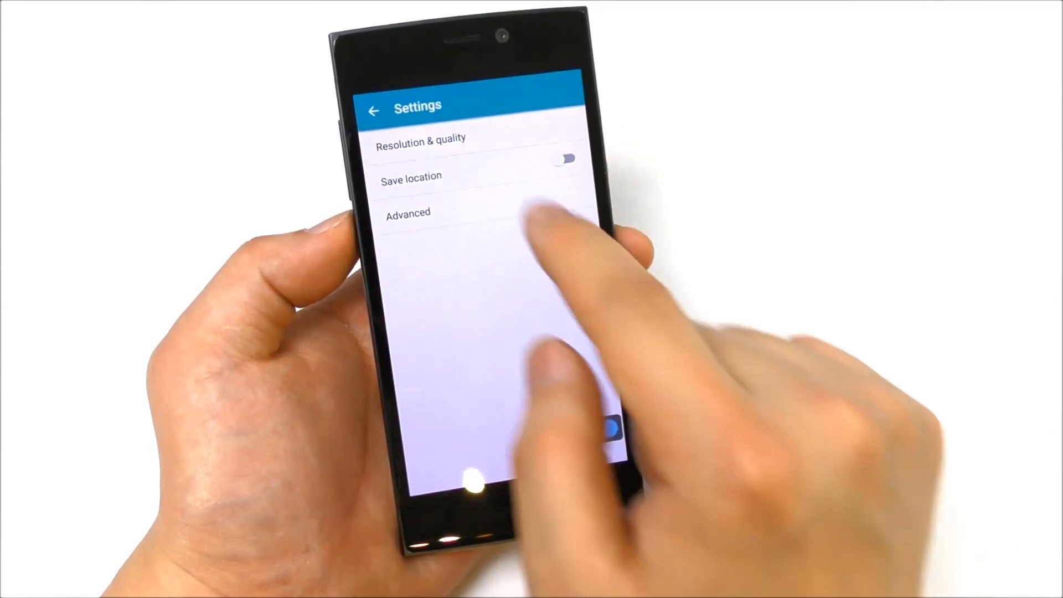
pyautogui.click(421, 137)
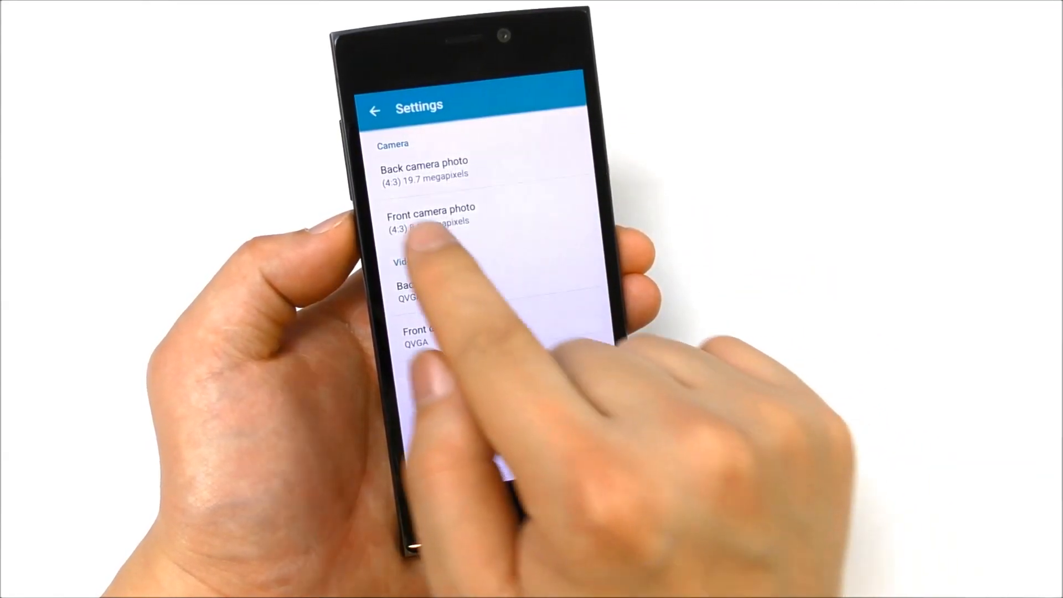
pyautogui.click(424, 168)
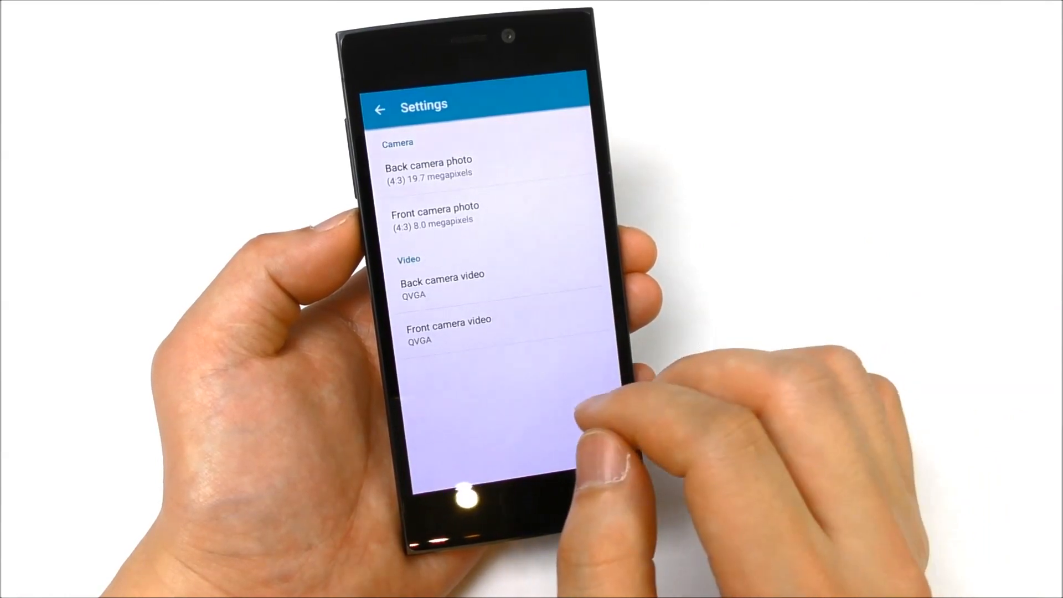
# Browse the Advanced camera options including toggles like power shutter.
pyautogui.click(614, 424)
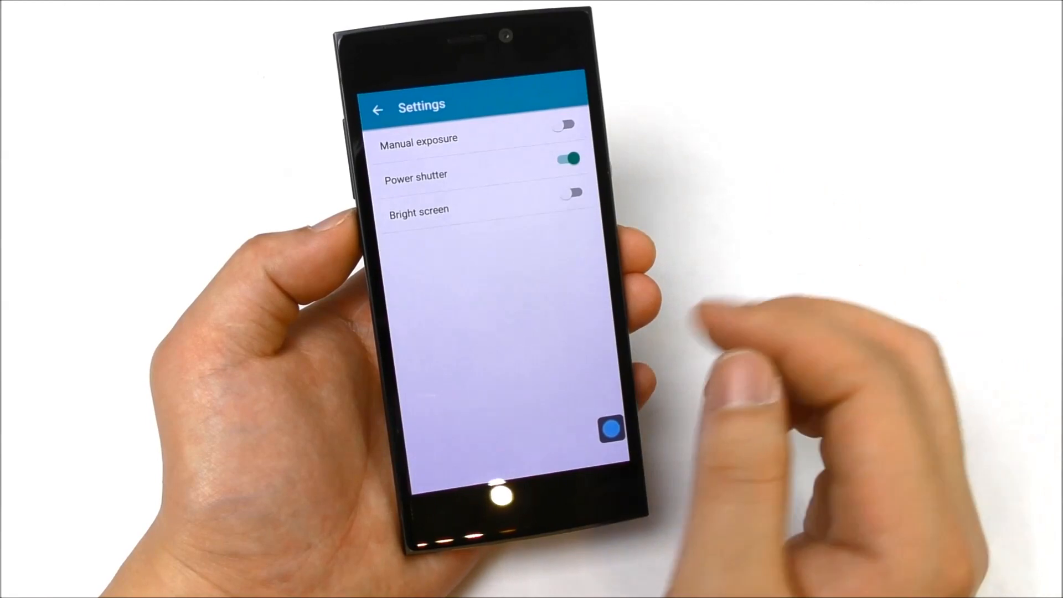
pyautogui.scroll(-3)
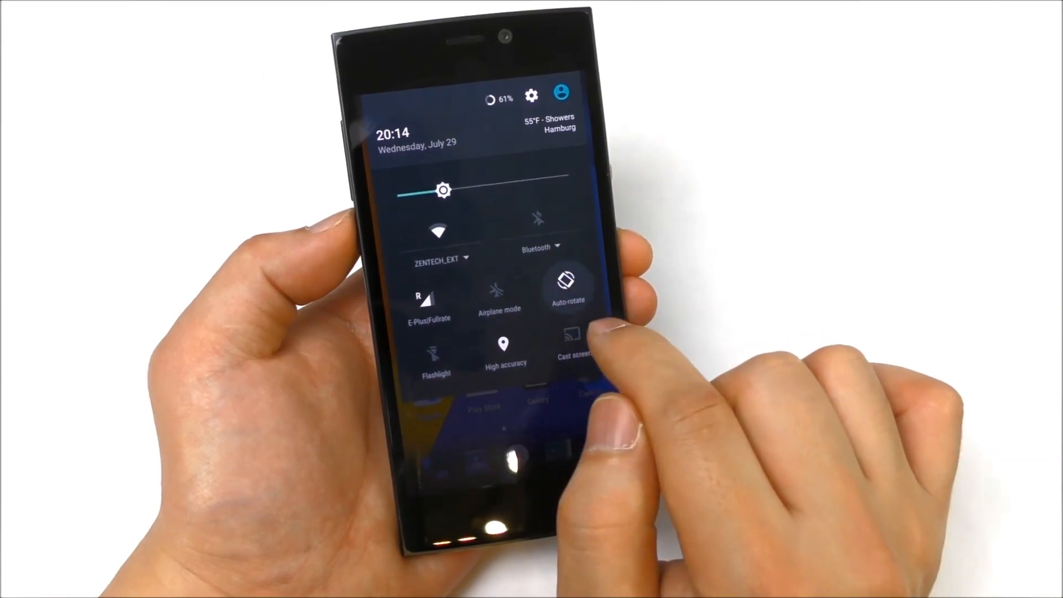
# Lock Auto-rotate to Portrait via its quick settings tile and close the panel.
pyautogui.click(569, 285)
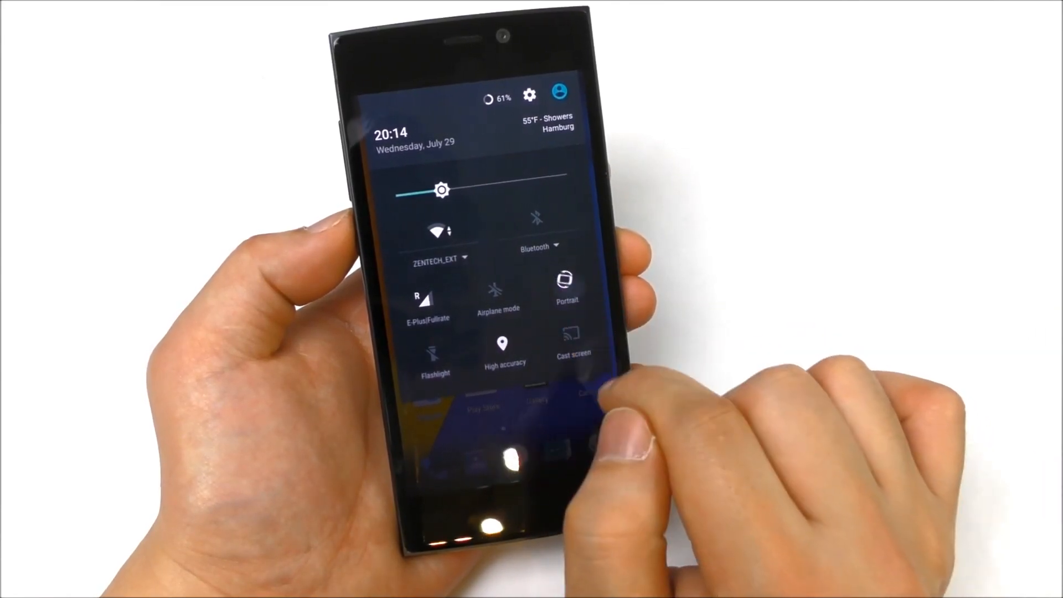
pyautogui.click(567, 284)
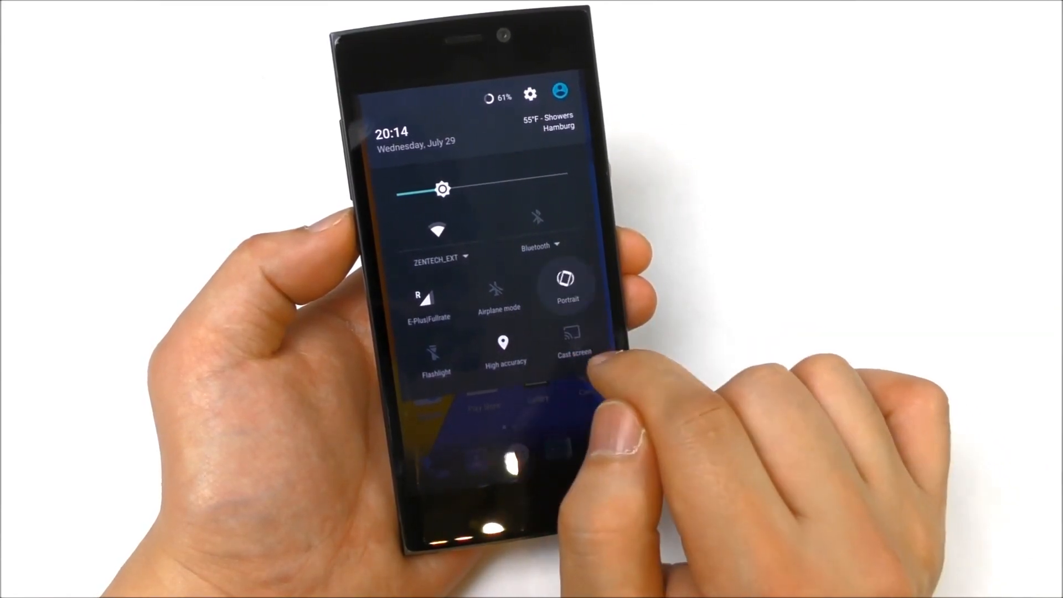
pyautogui.click(567, 285)
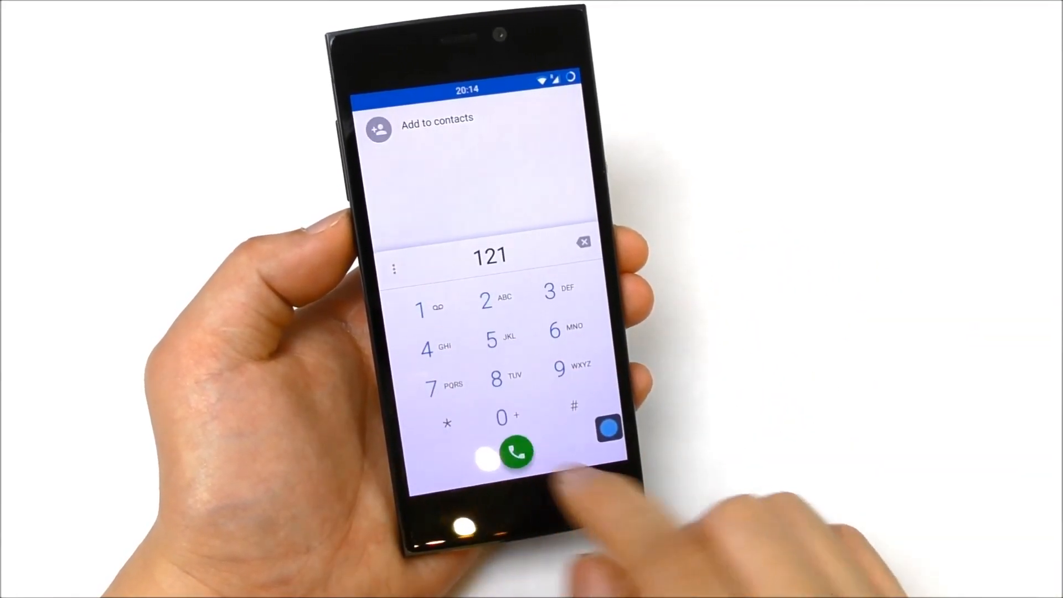
pyautogui.click(515, 451)
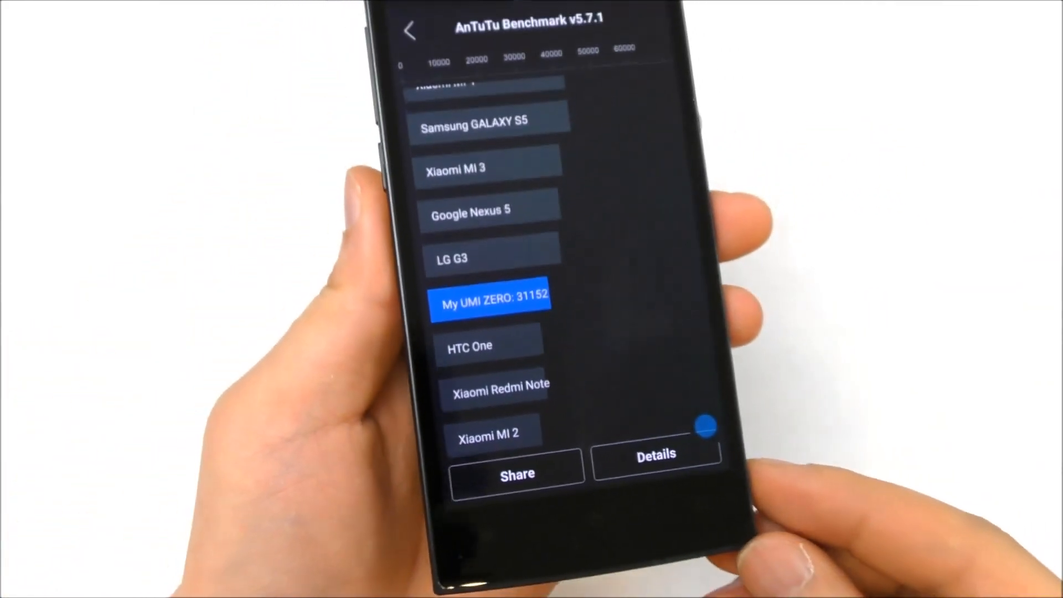
# Scroll the 31152-score ranking and breakdown, then leave the detailed results.
pyautogui.scroll(-3)
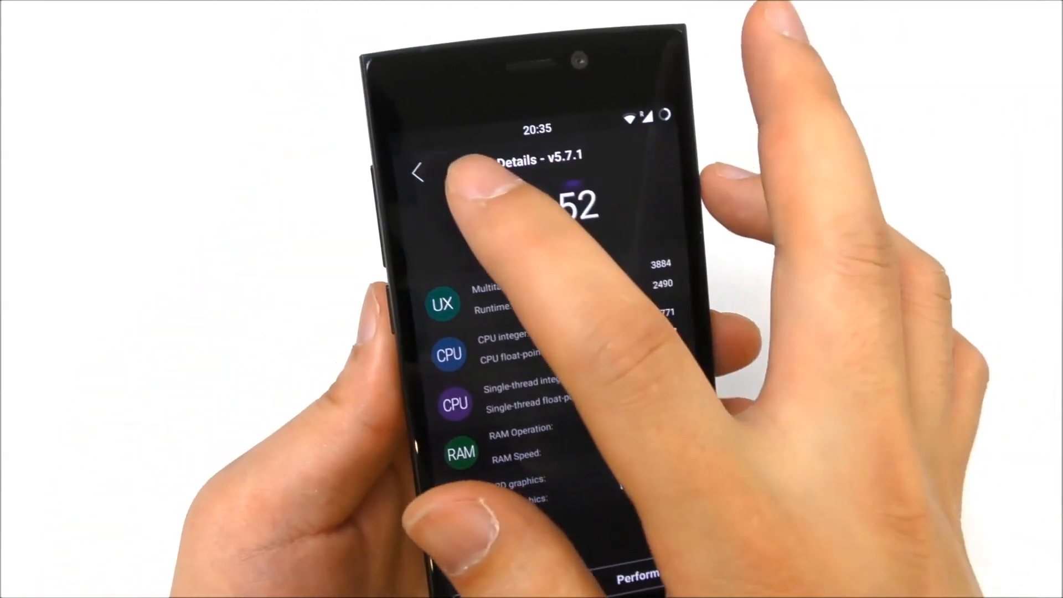
pyautogui.click(419, 172)
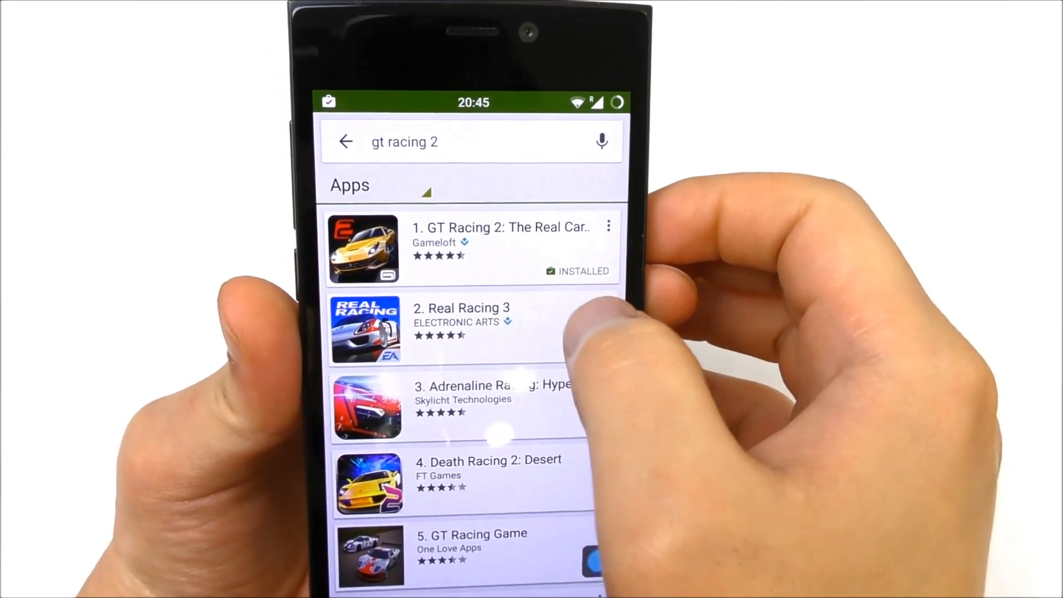
# Launch GT Racing 2 from its store listing in the search results.
pyautogui.click(502, 247)
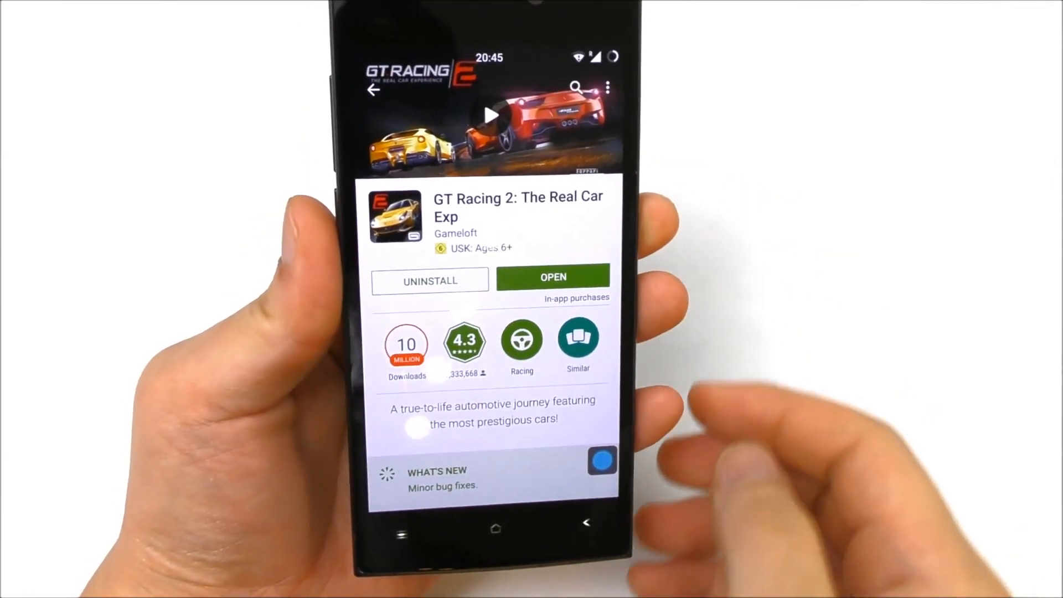
pyautogui.click(553, 277)
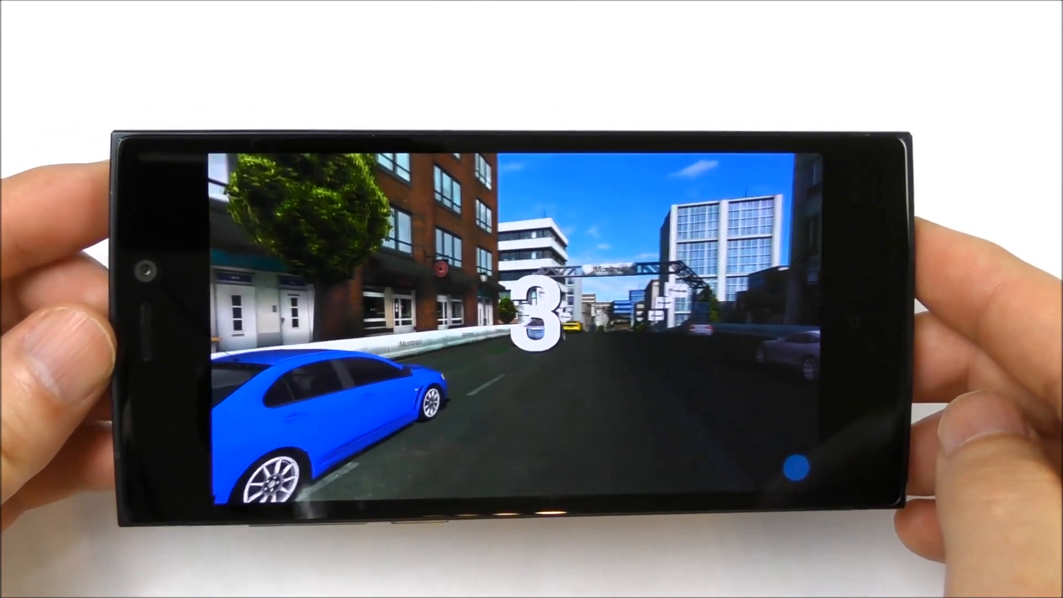